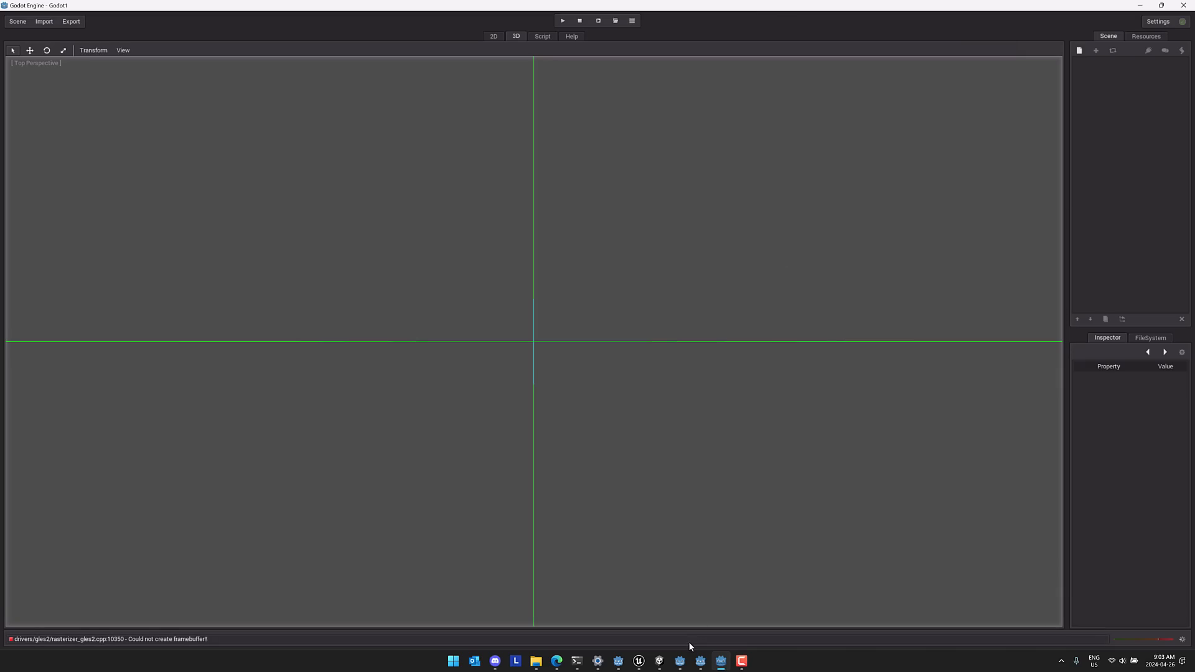
{"action": "mouse_move", "coordinate": [689, 645]}
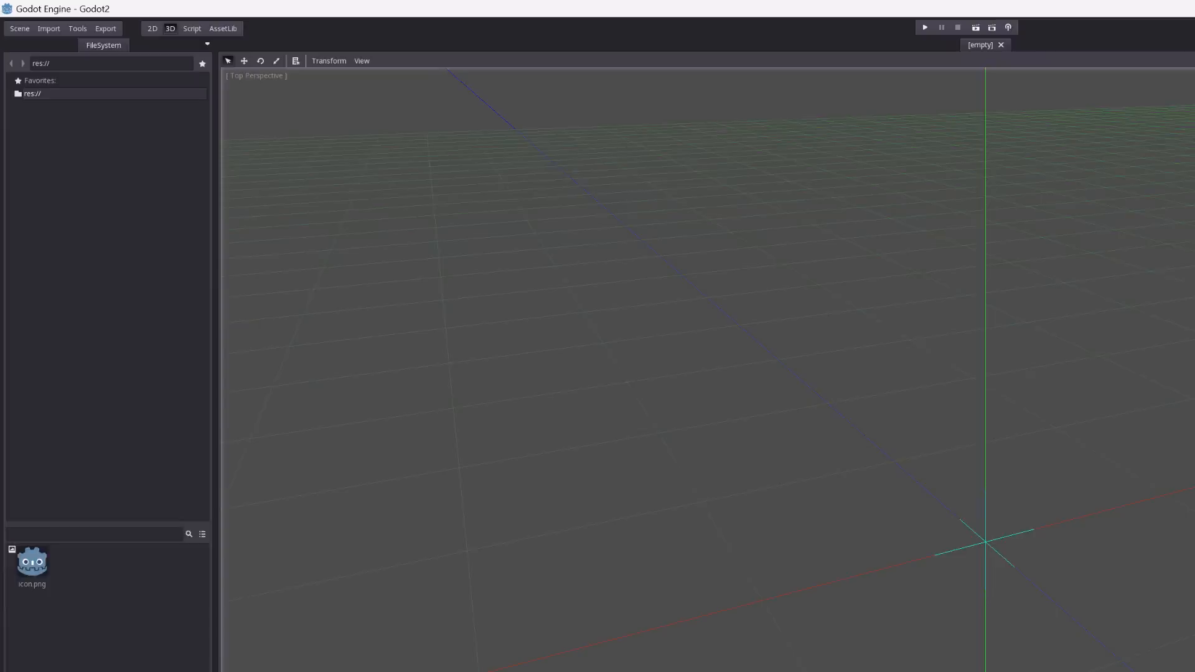
Browse the Tools and Scene menus in Godot 2, then switch to the 2D workspace.
{"action": "left_click", "coordinate": [48, 29]}
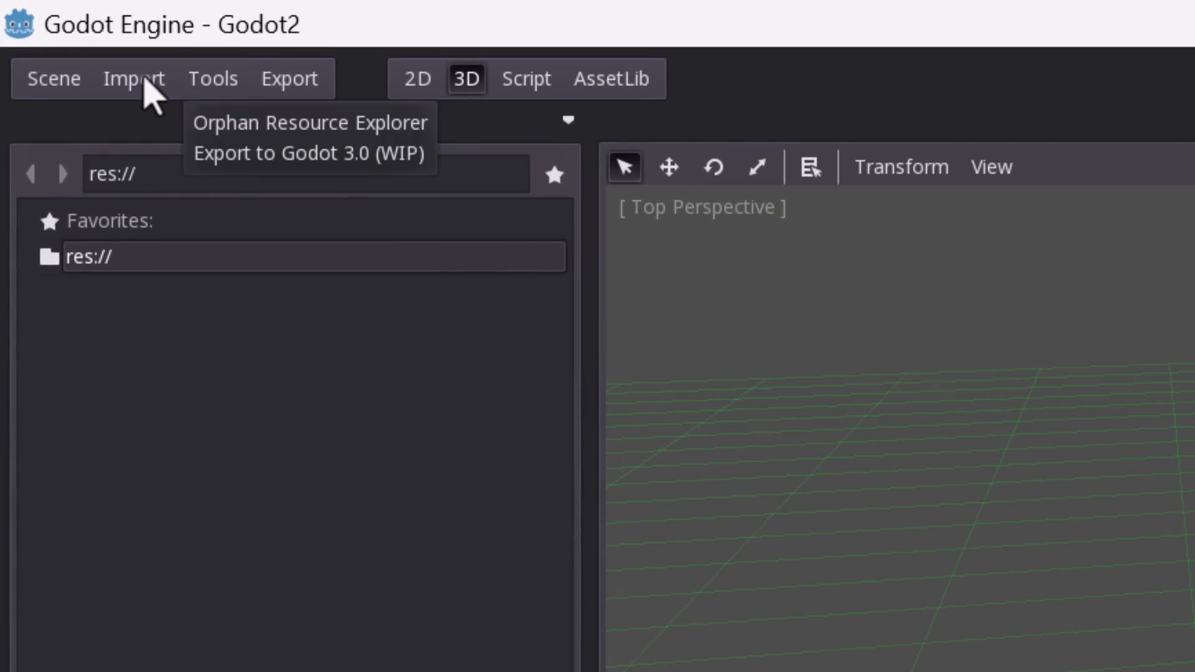
{"action": "left_click", "coordinate": [52, 78]}
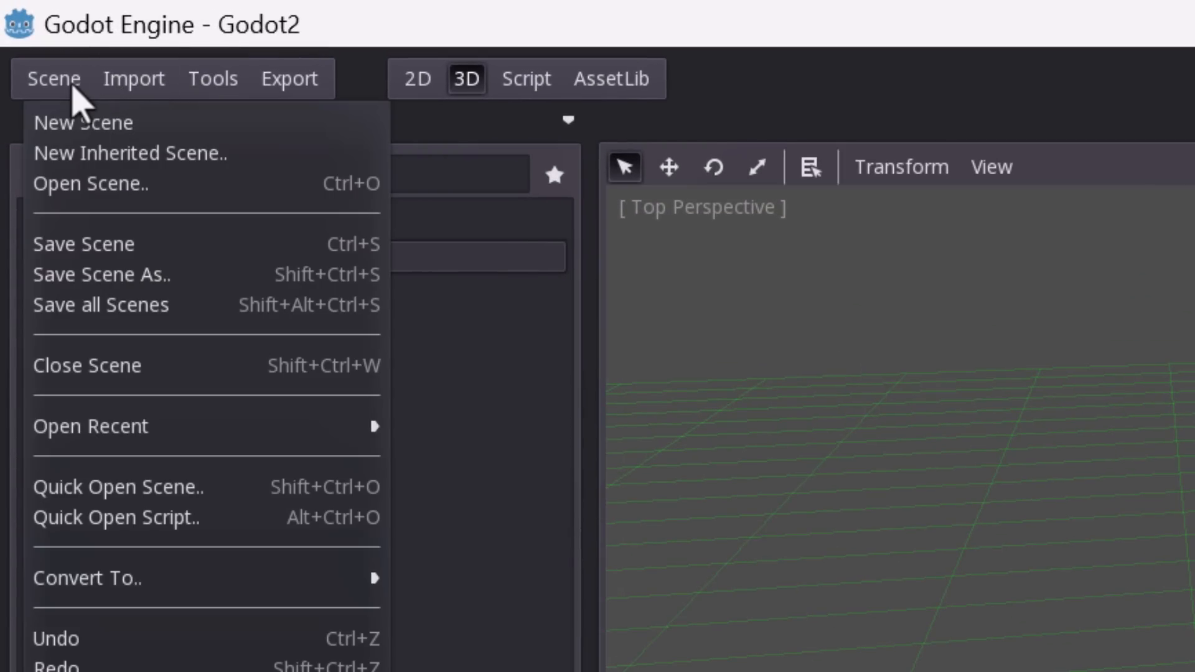
{"action": "mouse_move", "coordinate": [140, 241]}
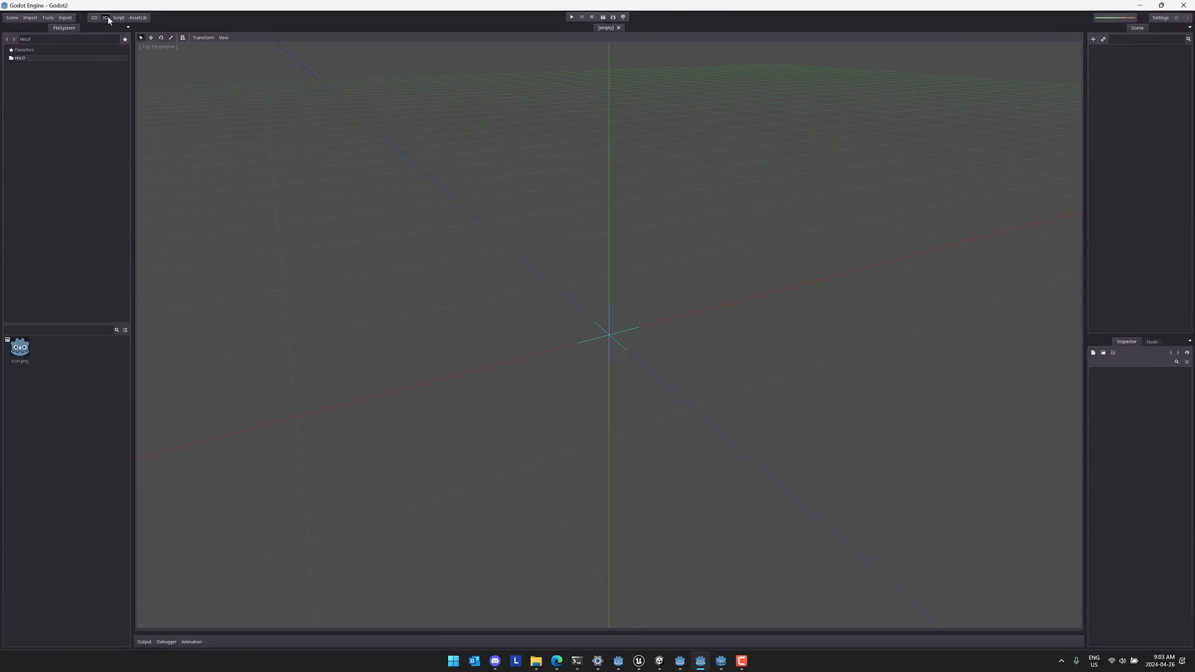
{"action": "left_click", "coordinate": [93, 17]}
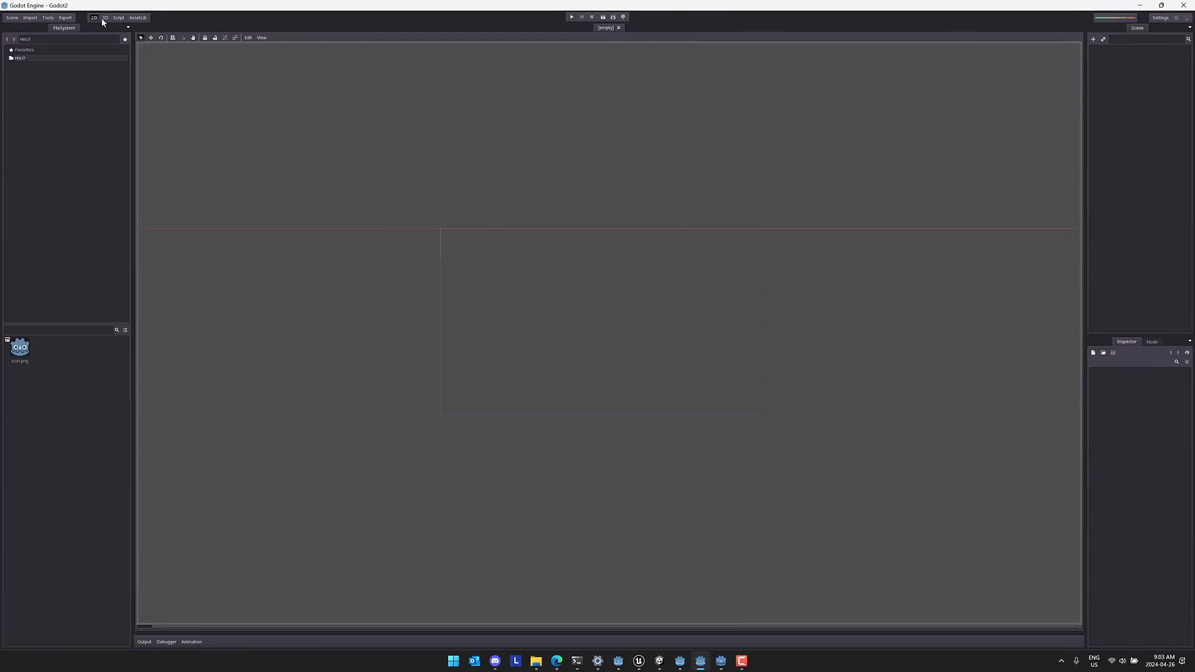
{"action": "left_click", "coordinate": [118, 17]}
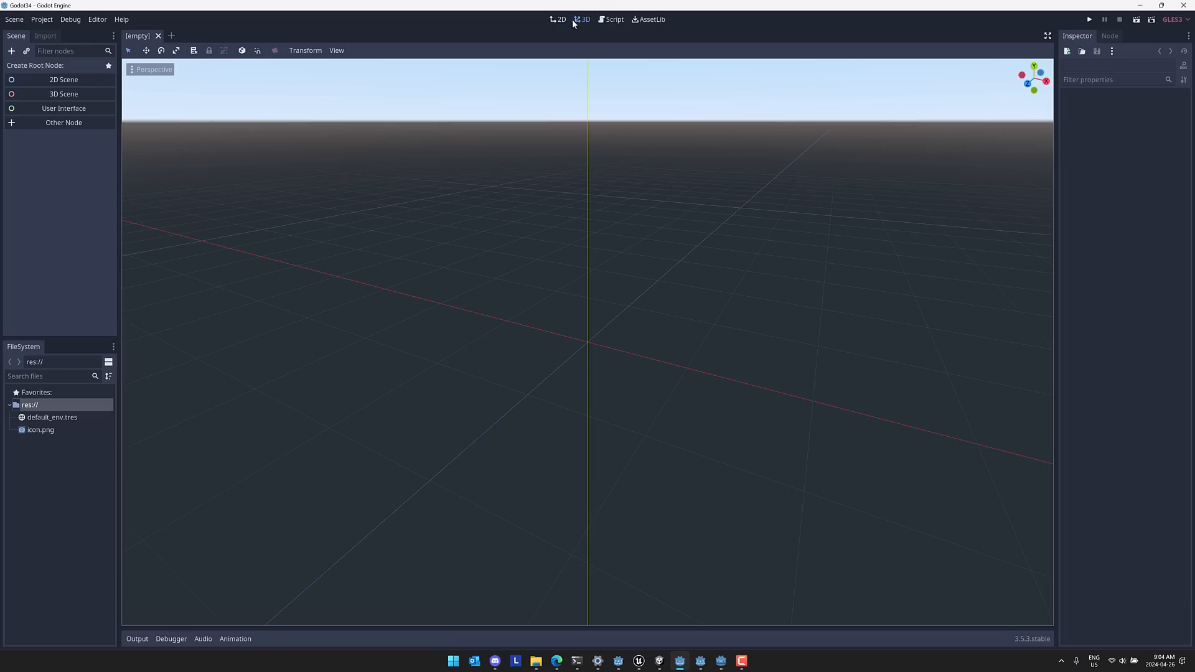
{"action": "mouse_move", "coordinate": [630, 26]}
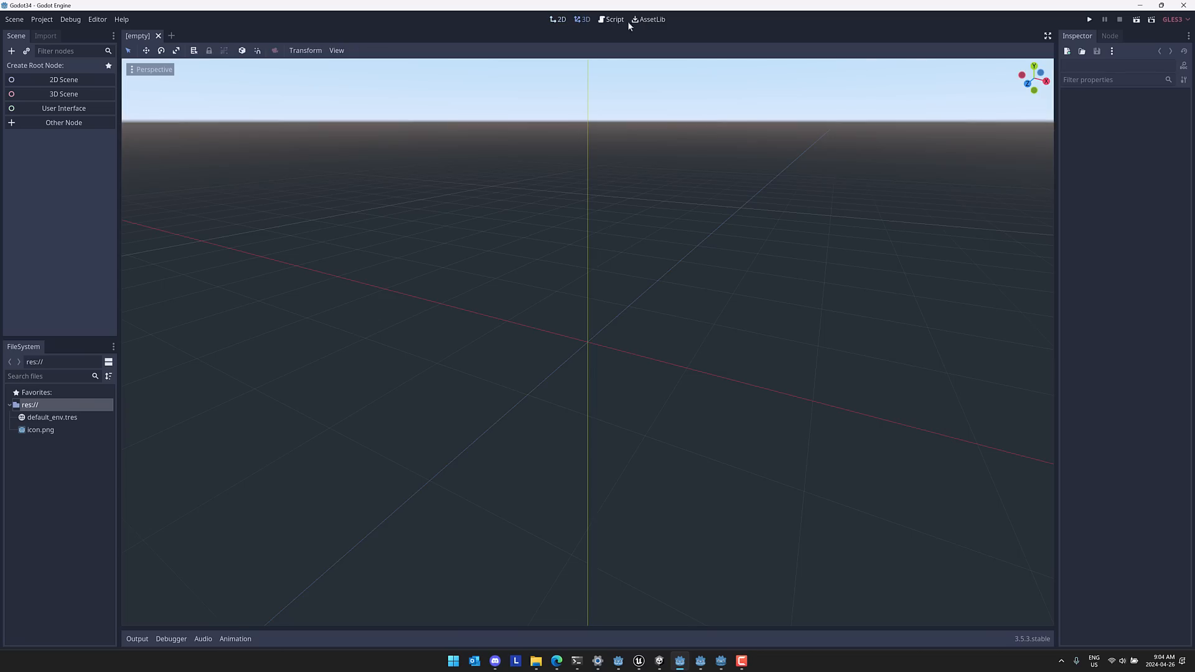
Visit AssetLib, Script and 2D workspaces in Godot 3.5, then select icon.png in FileSystem.
{"action": "left_click", "coordinate": [649, 19]}
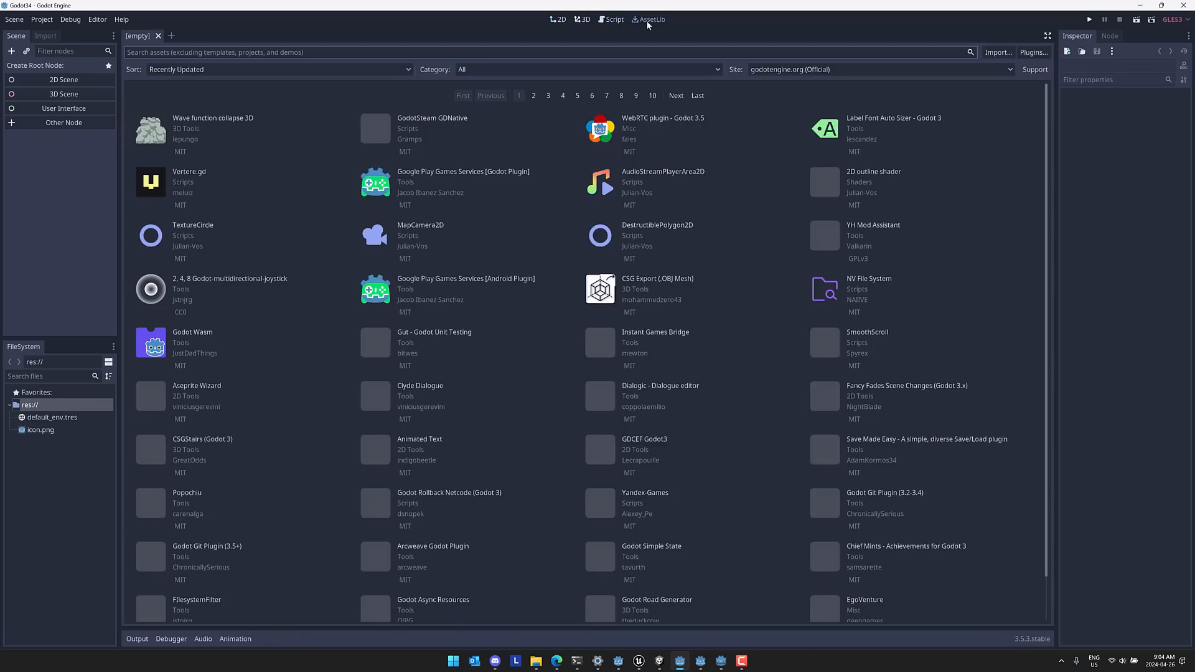
{"action": "left_click", "coordinate": [613, 19]}
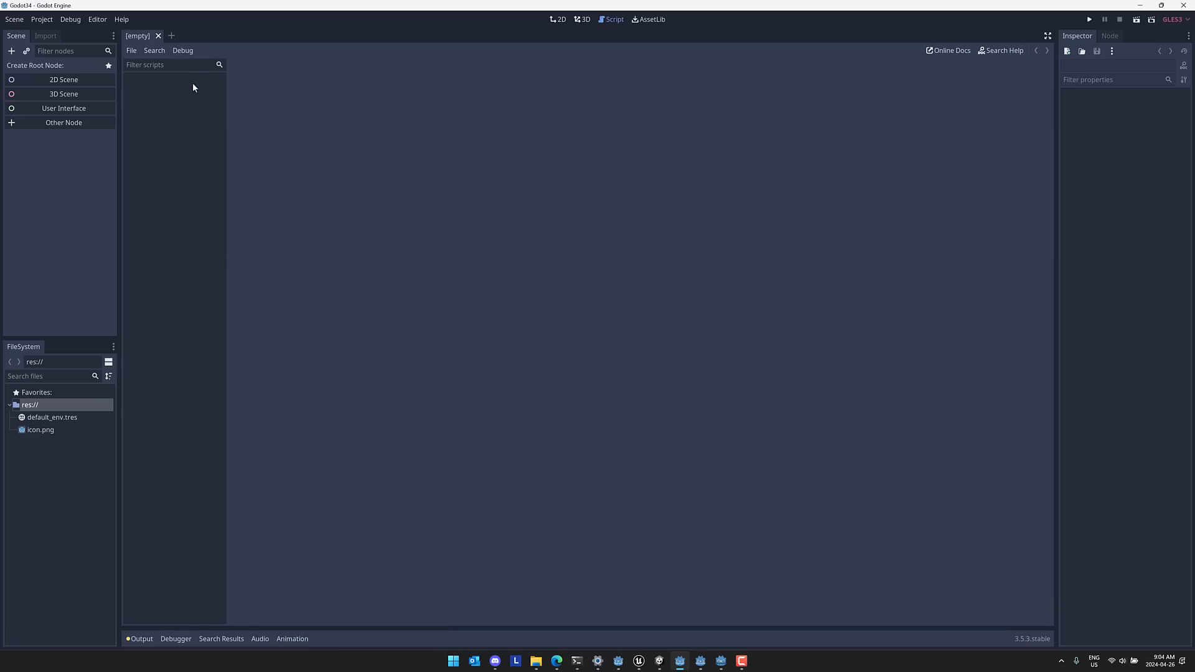
{"action": "mouse_move", "coordinate": [647, 18]}
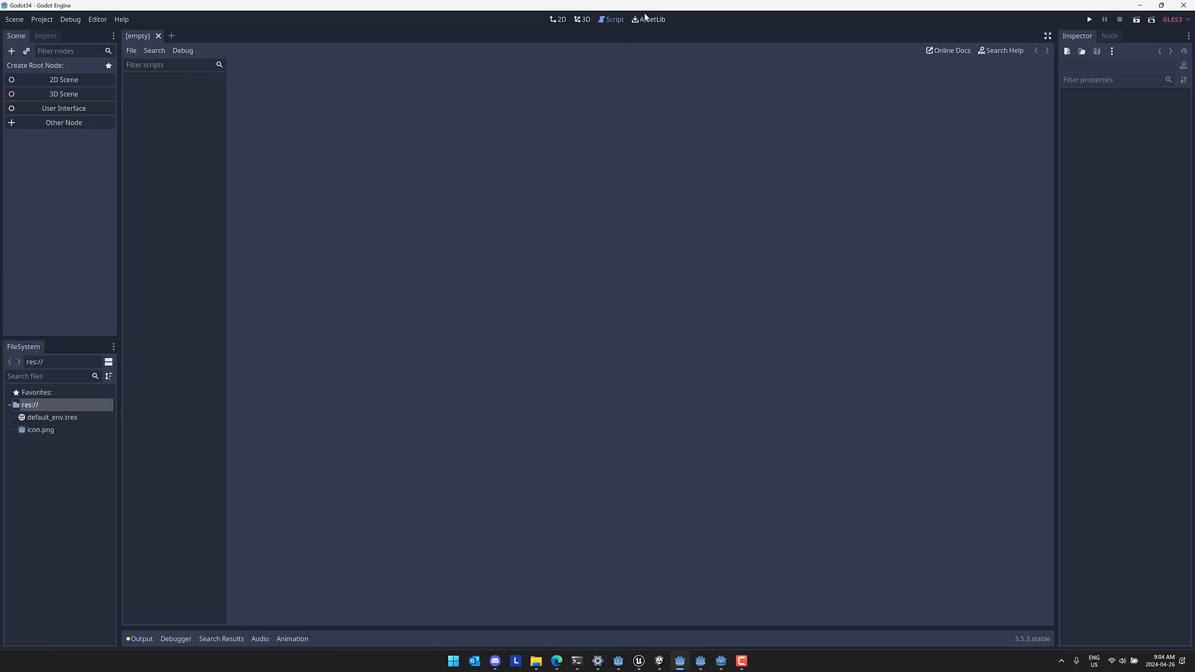
{"action": "left_click", "coordinate": [647, 19]}
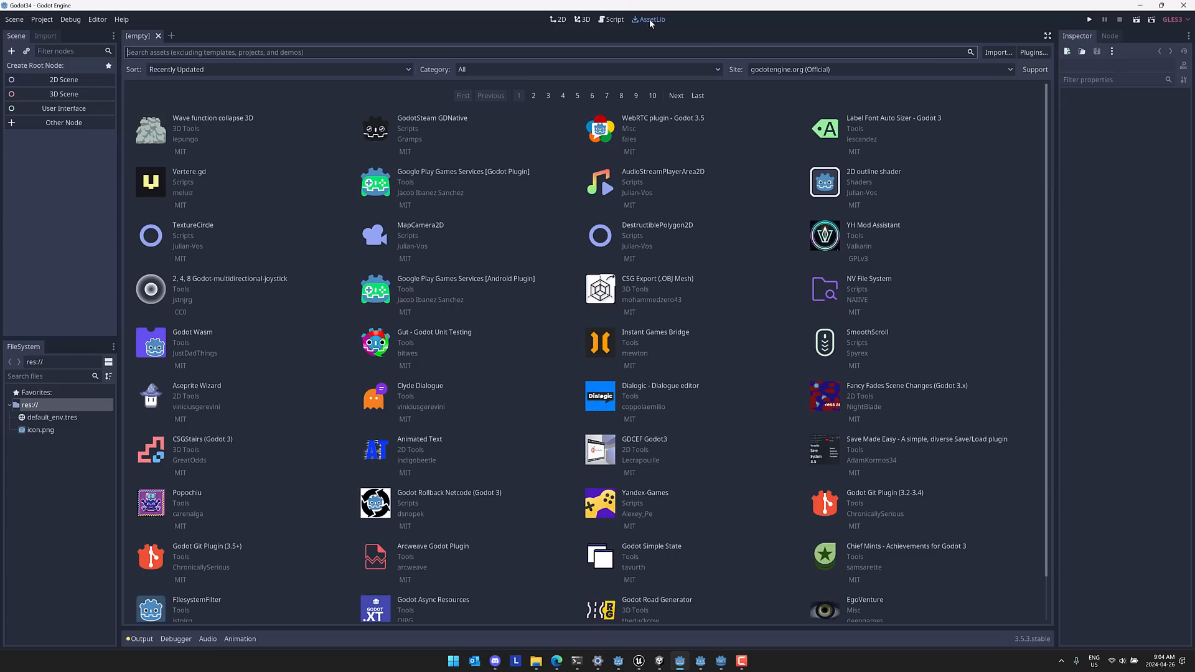
{"action": "mouse_move", "coordinate": [568, 28]}
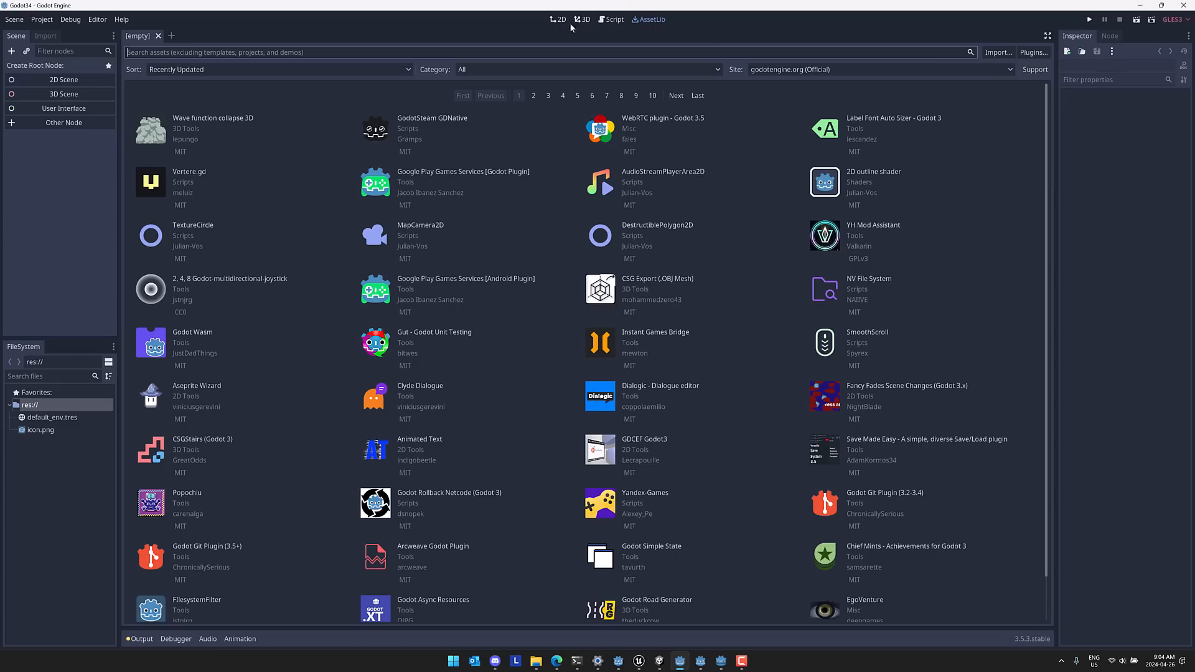
{"action": "left_click", "coordinate": [557, 19]}
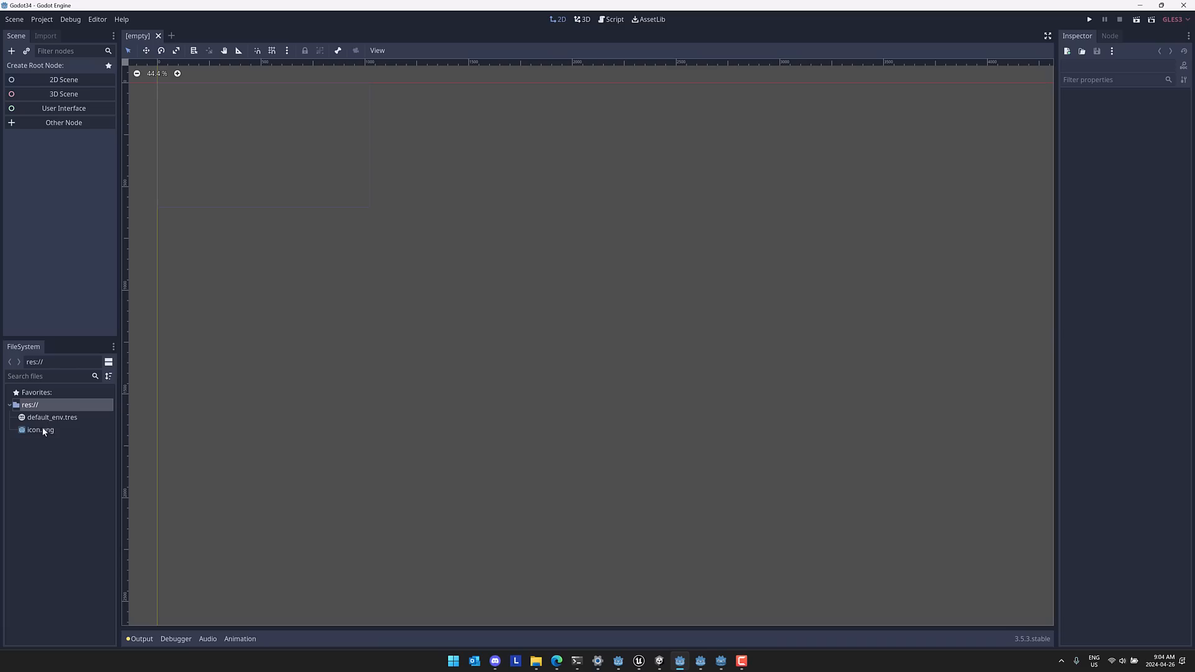
{"action": "left_click", "coordinate": [39, 429]}
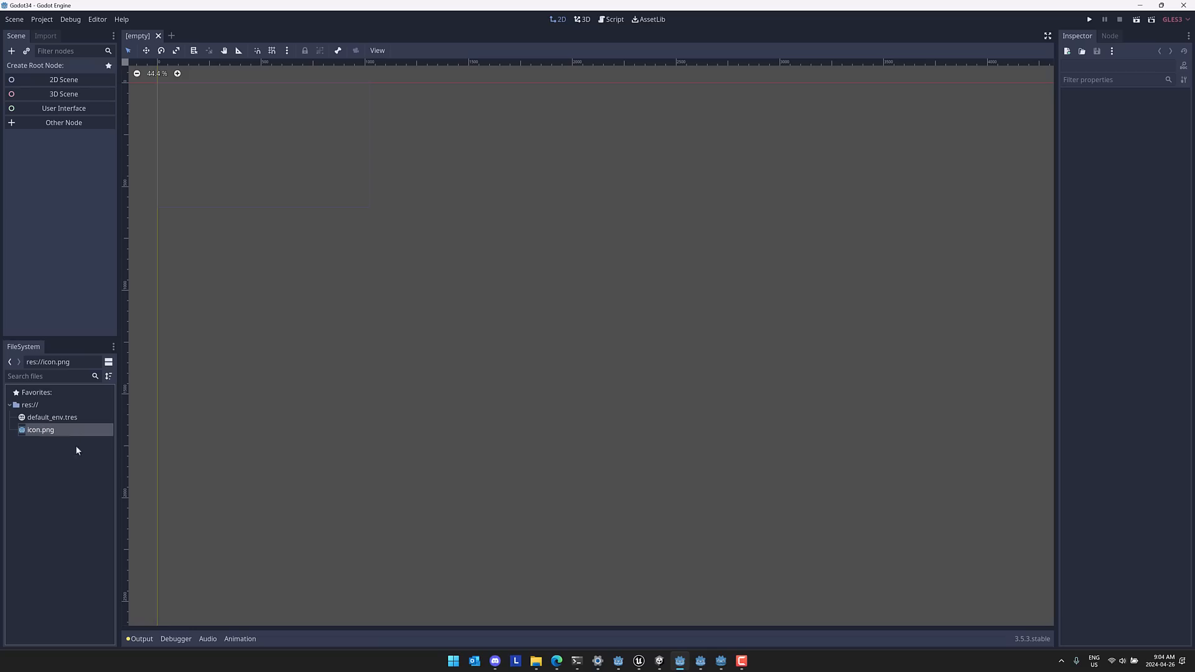
{"action": "left_click", "coordinate": [660, 660]}
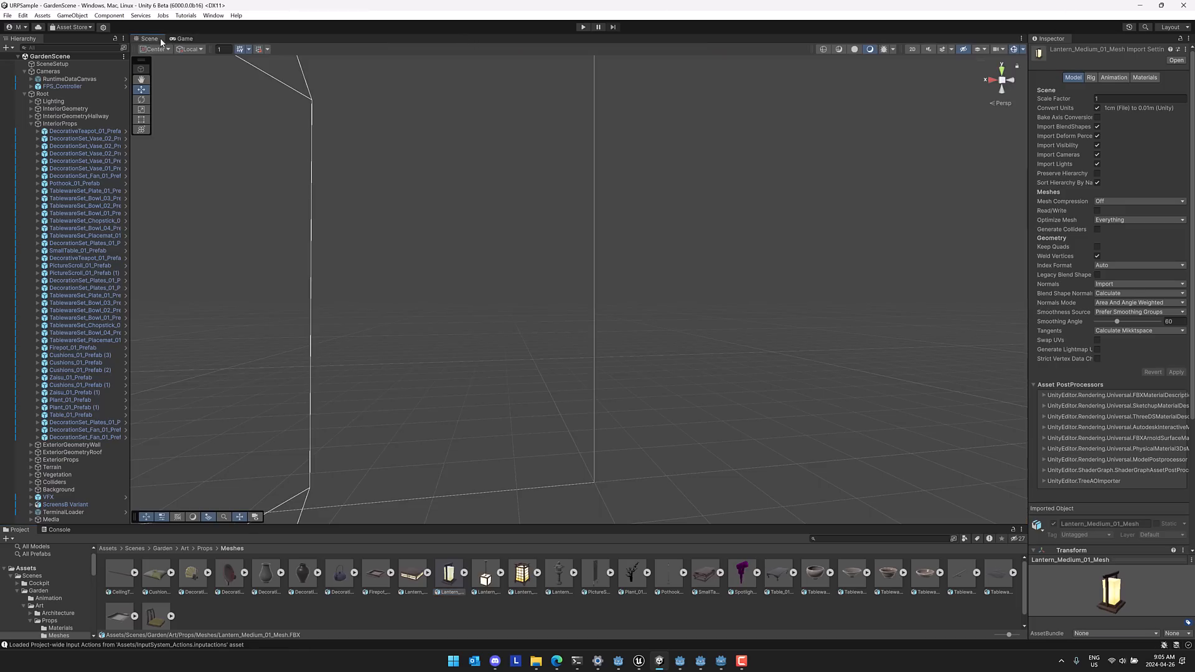
Preview the GardenScene room in Unity's Game view, then bring up the next editor window.
{"action": "left_click", "coordinate": [186, 39]}
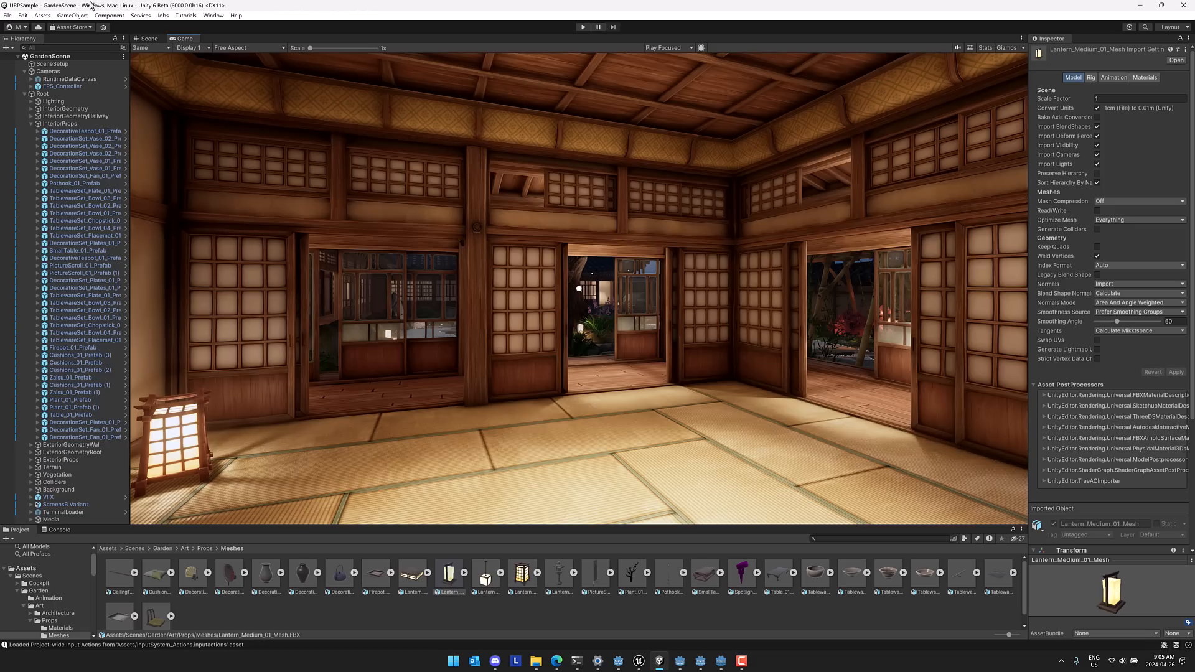
{"action": "mouse_move", "coordinate": [429, 91]}
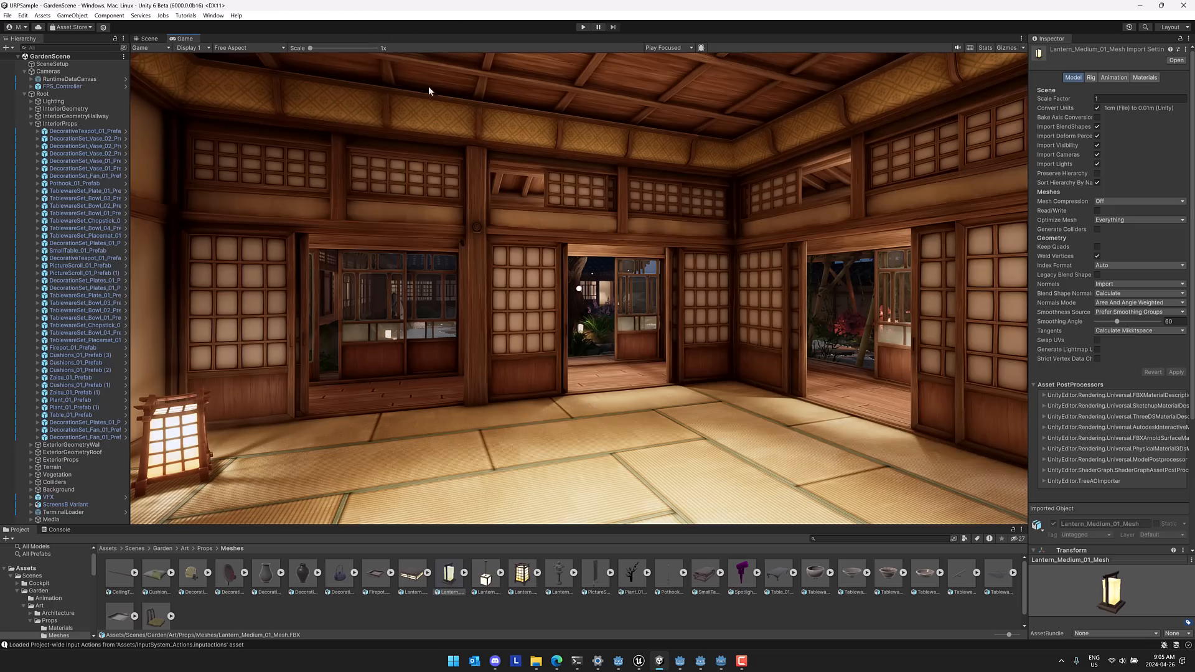
{"action": "mouse_move", "coordinate": [519, 241]}
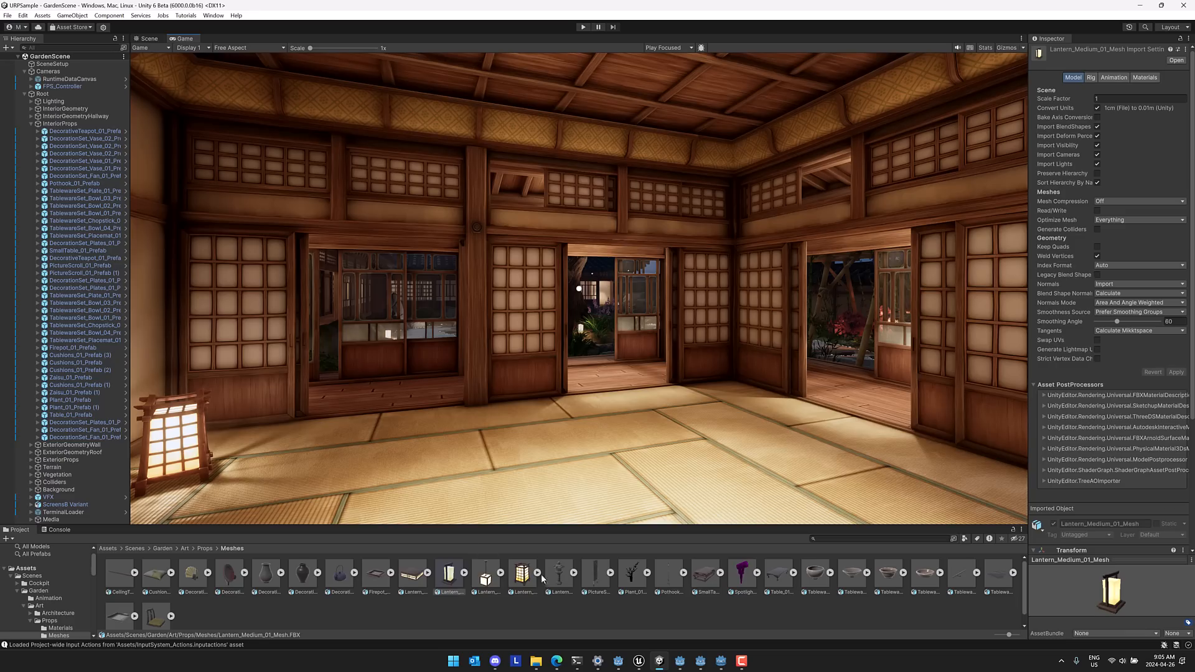
{"action": "left_click", "coordinate": [639, 661]}
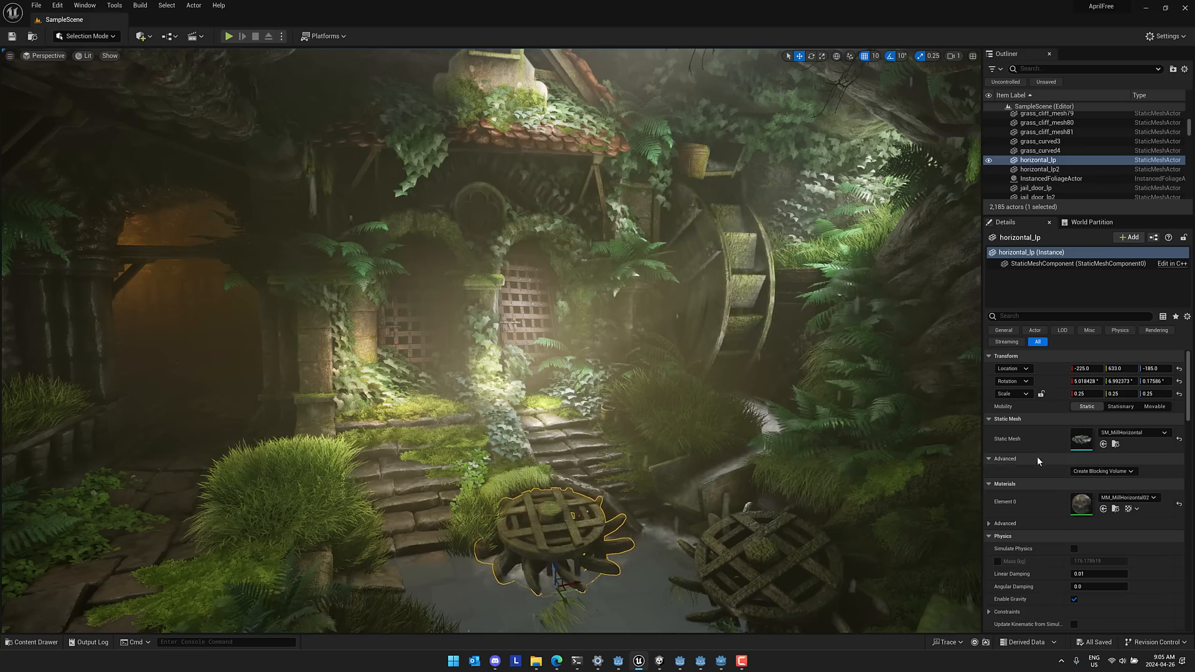
Scroll the Details panel of the Unreal SampleScene and switch away via the taskbar.
{"action": "scroll", "scroll_direction": "down", "scroll_amount": 3}
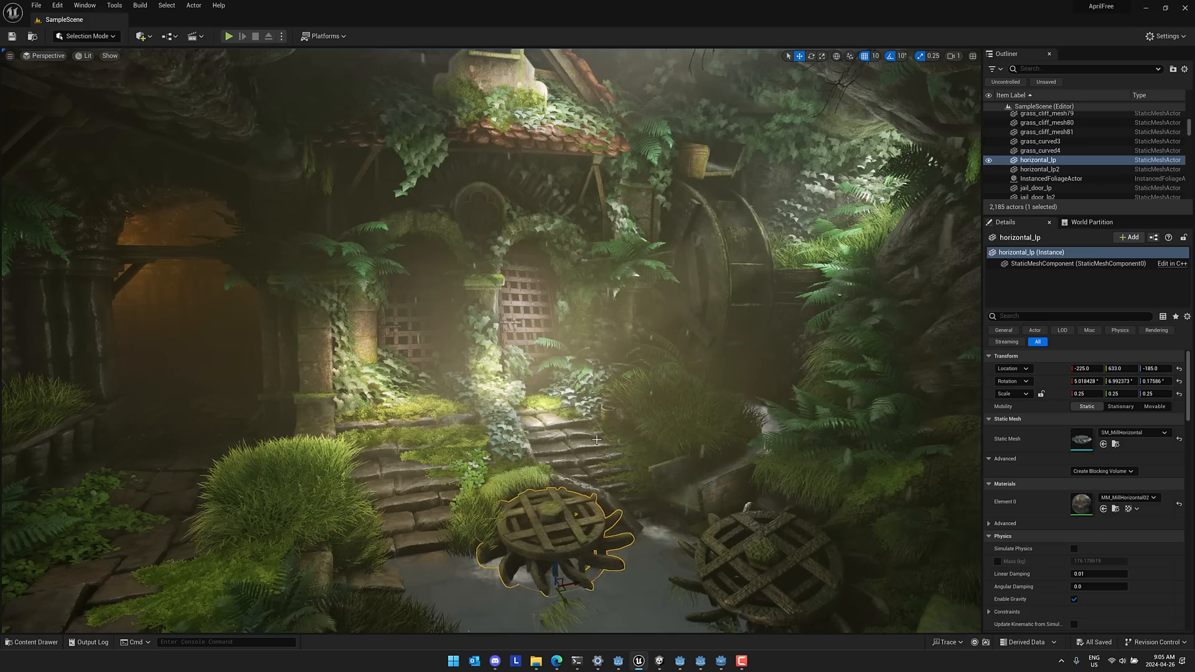
{"action": "left_click", "coordinate": [31, 642]}
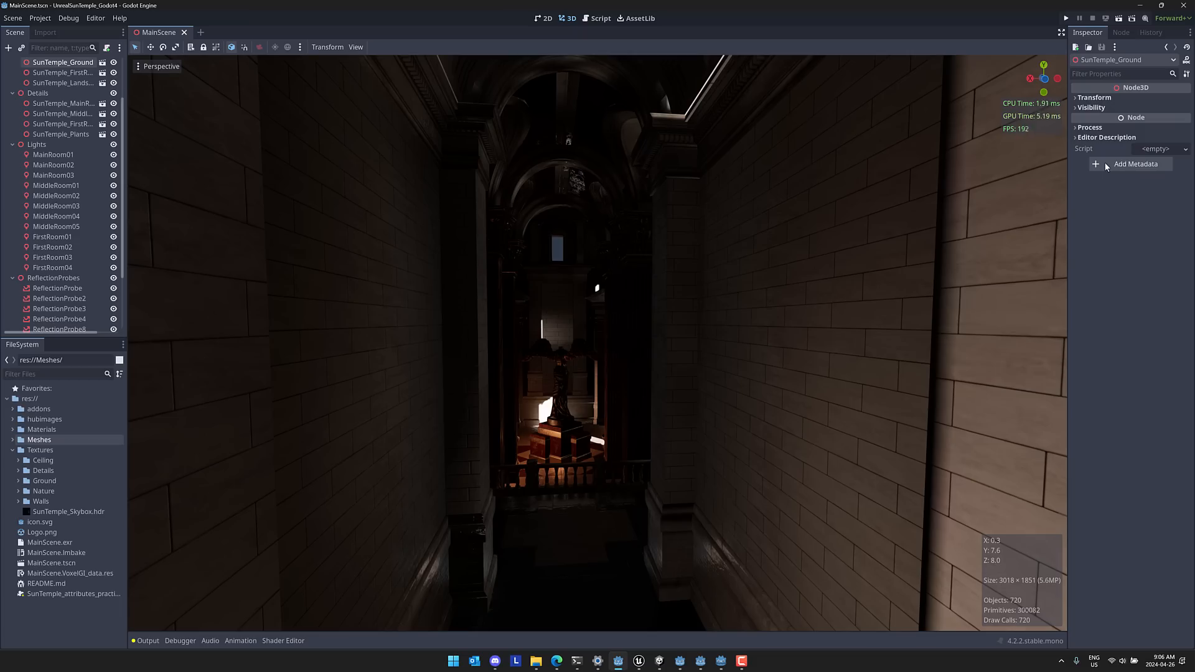
{"action": "mouse_move", "coordinate": [782, 154]}
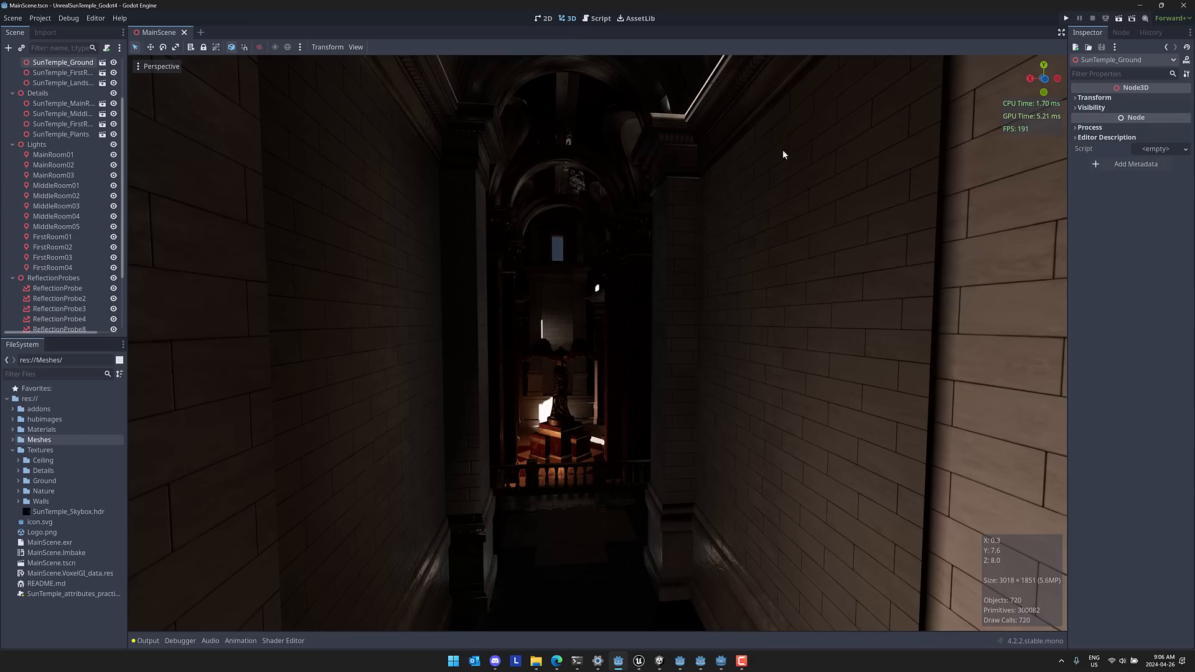
{"action": "mouse_move", "coordinate": [505, 205]}
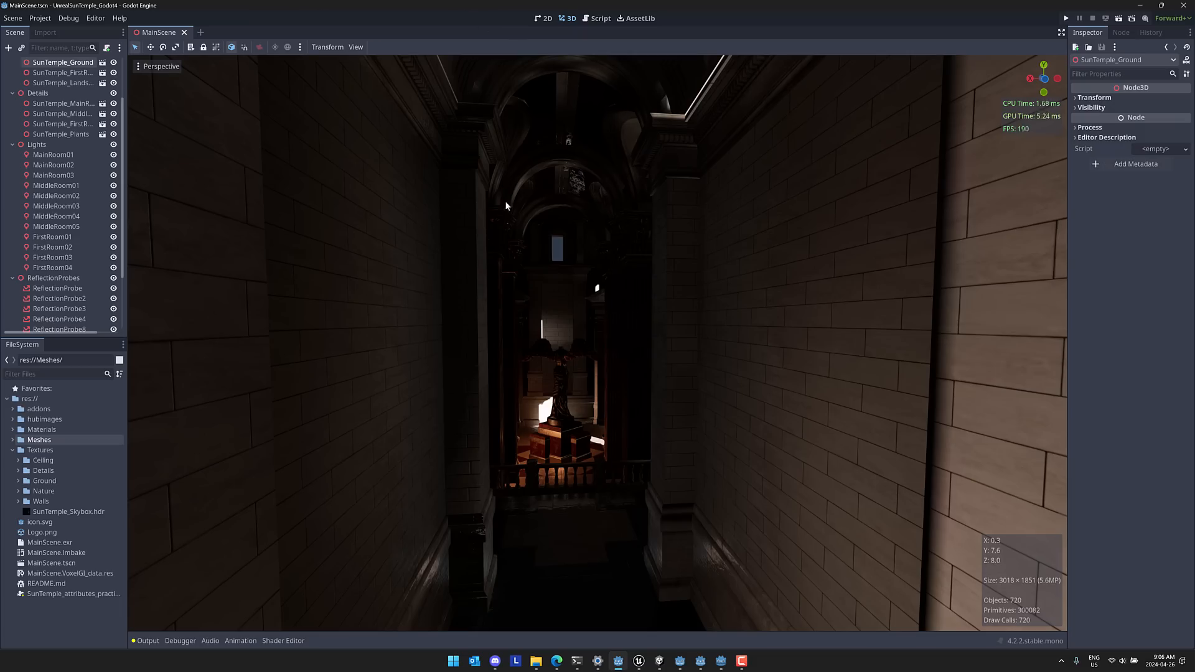
Bring the Unity GardenScene window back to the front from the taskbar.
{"action": "left_click", "coordinate": [660, 660]}
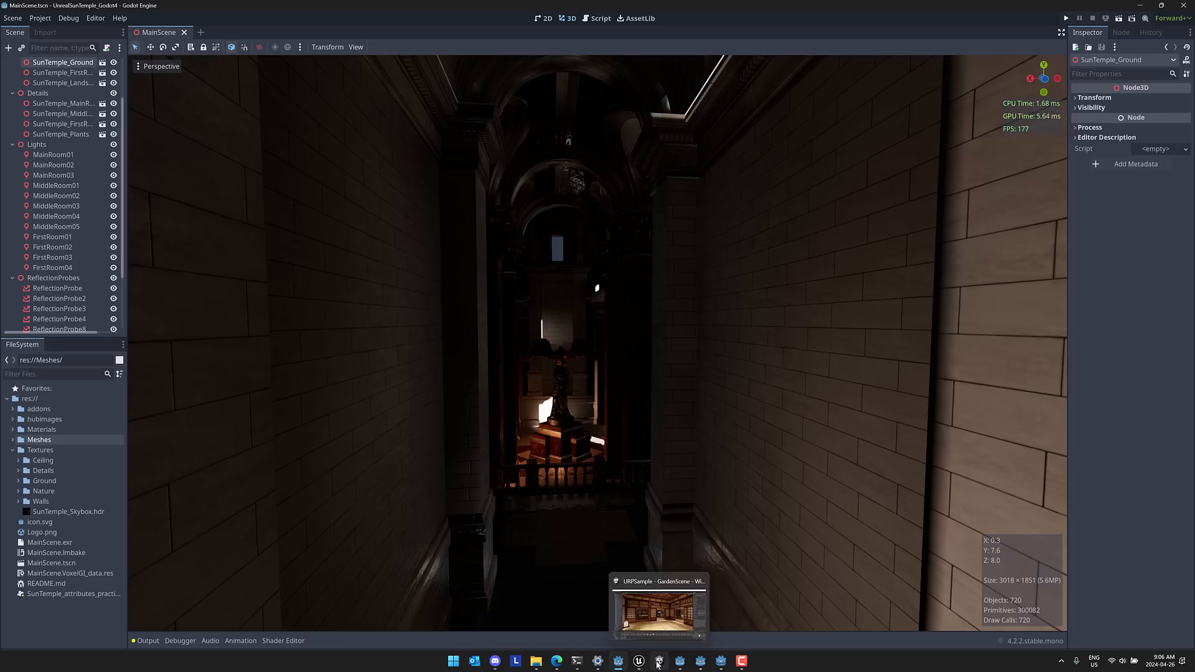
{"action": "left_click", "coordinate": [637, 660]}
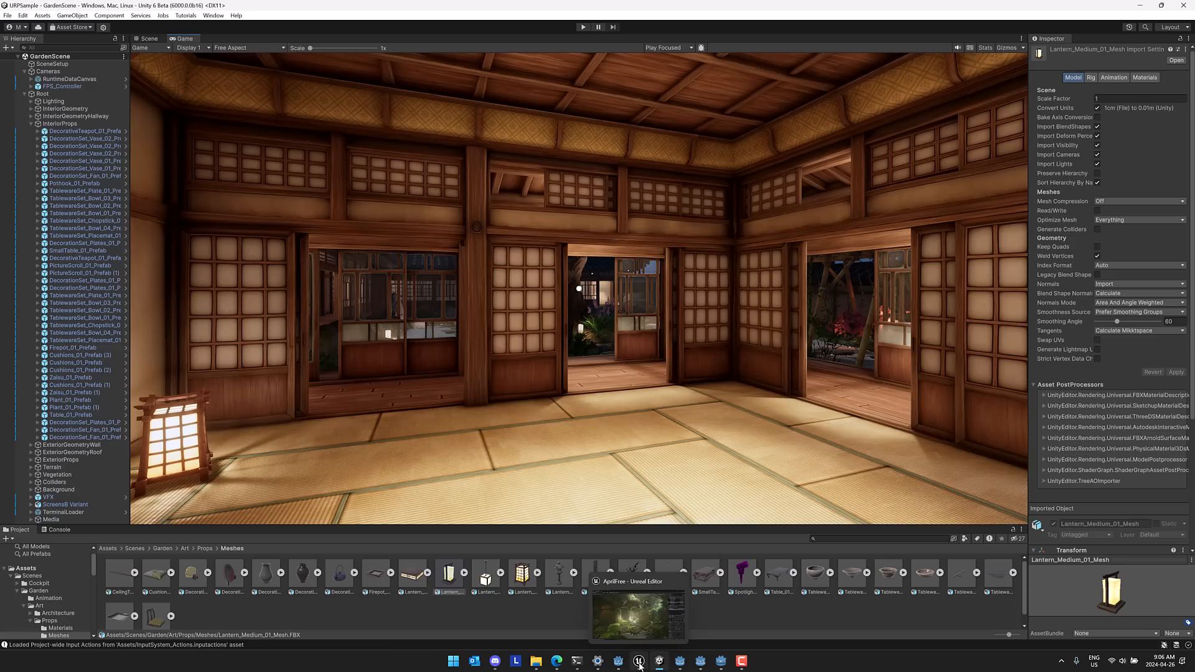
{"action": "left_click", "coordinate": [618, 661]}
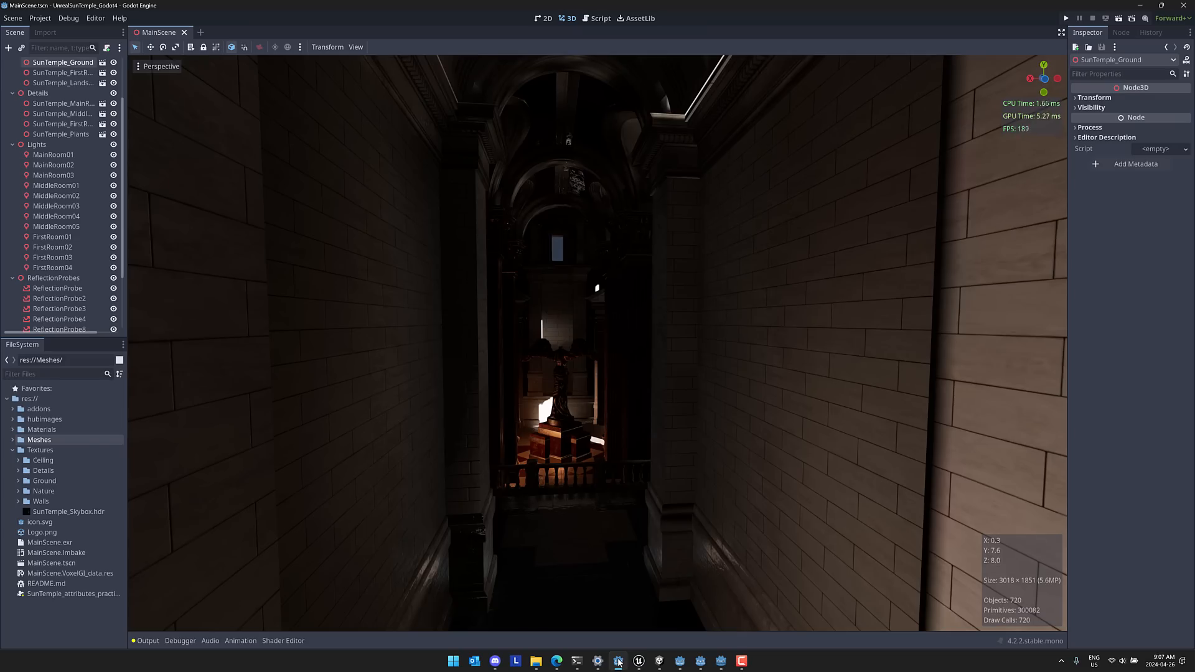
{"action": "mouse_move", "coordinate": [618, 661]}
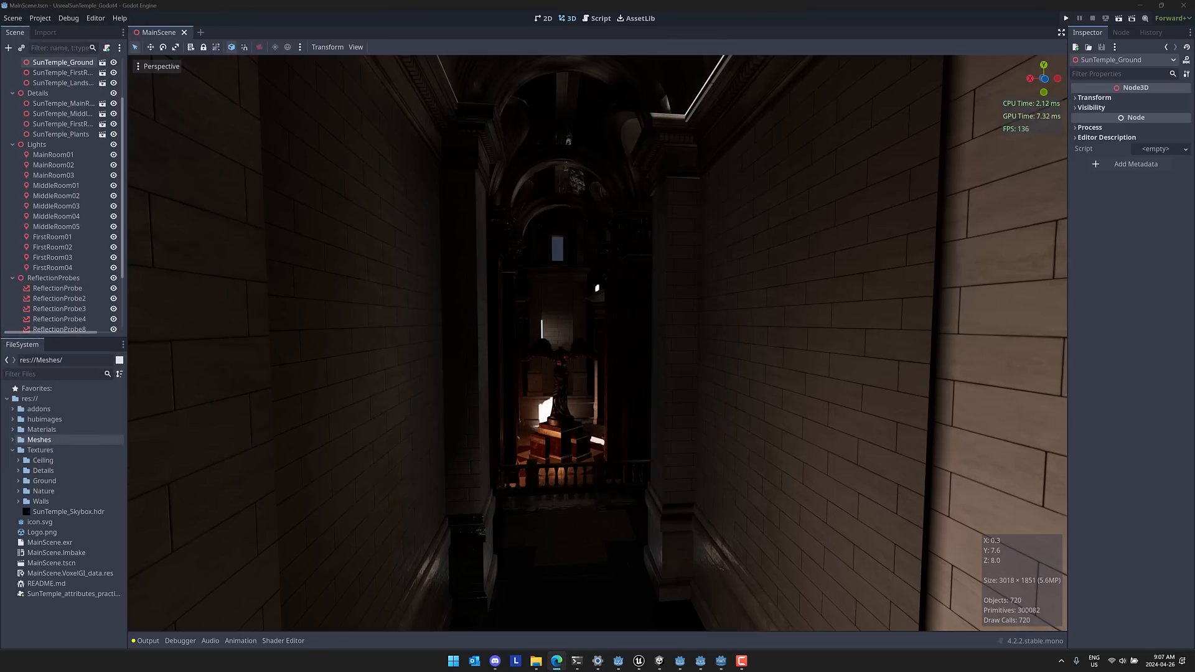
{"action": "mouse_move", "coordinate": [485, 280]}
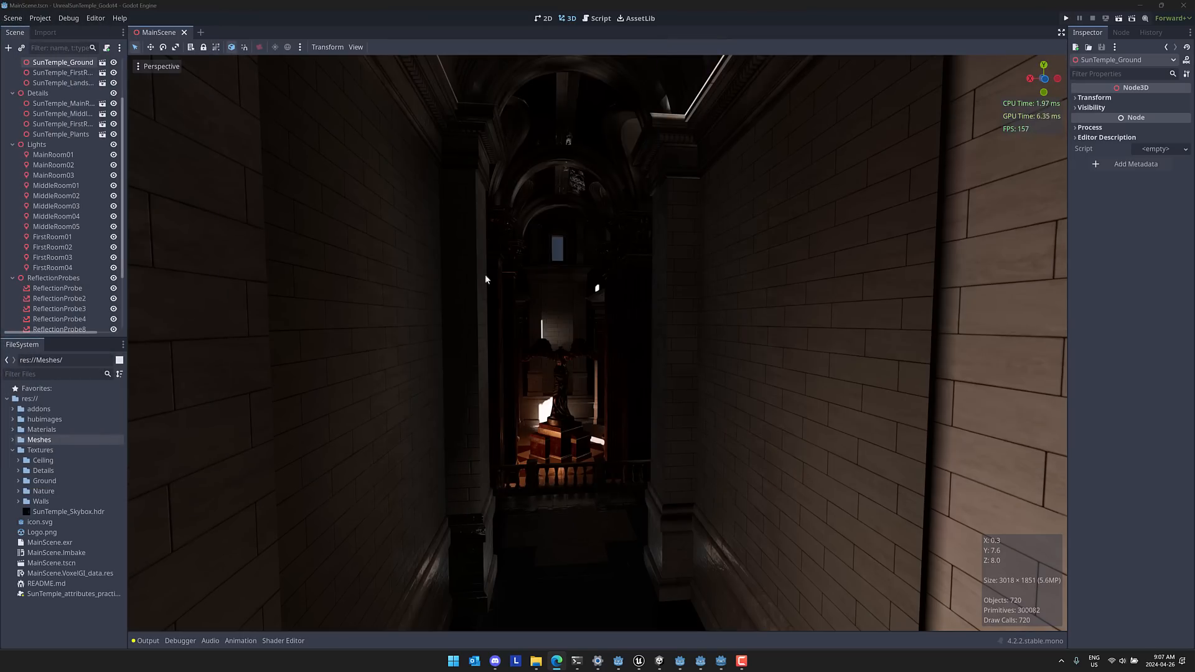
{"action": "mouse_move", "coordinate": [596, 337]}
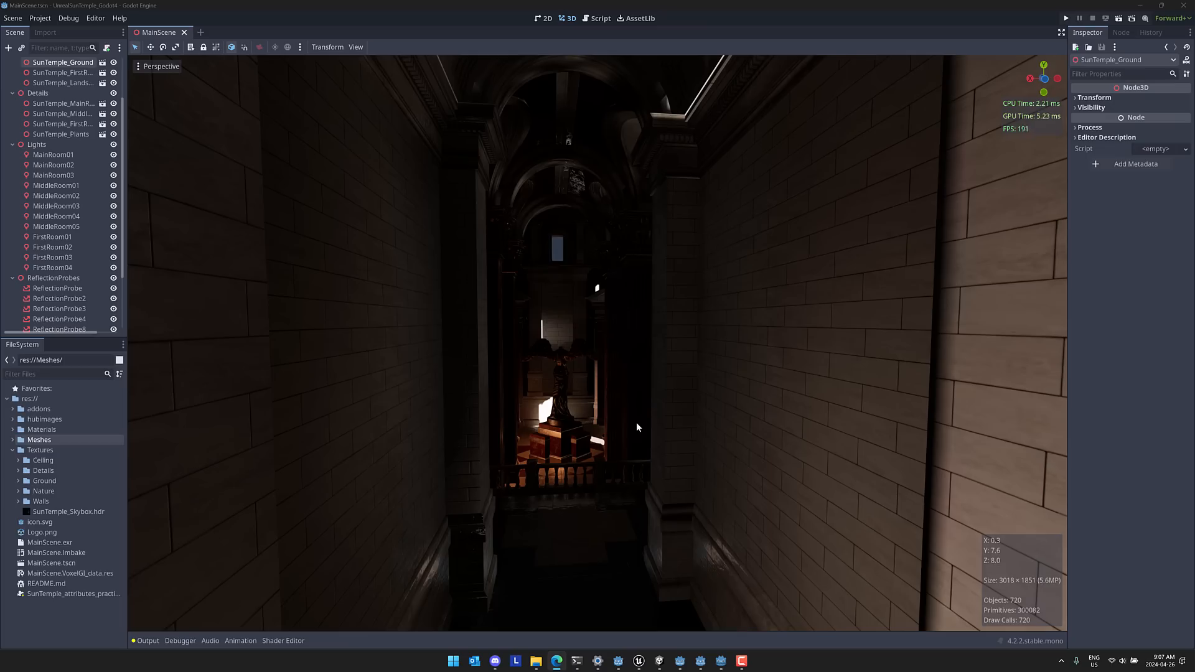
{"action": "mouse_move", "coordinate": [397, 329]}
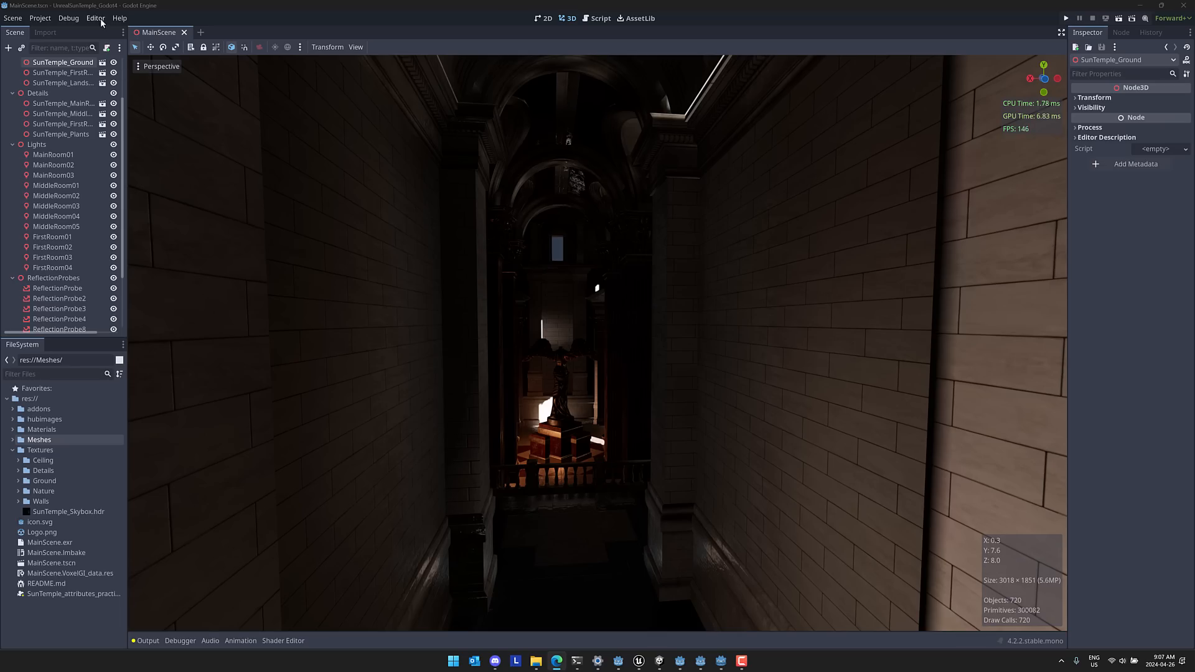
Set the editor theme preset to Breeze Dark in Editor Settings and close.
{"action": "left_click", "coordinate": [96, 17]}
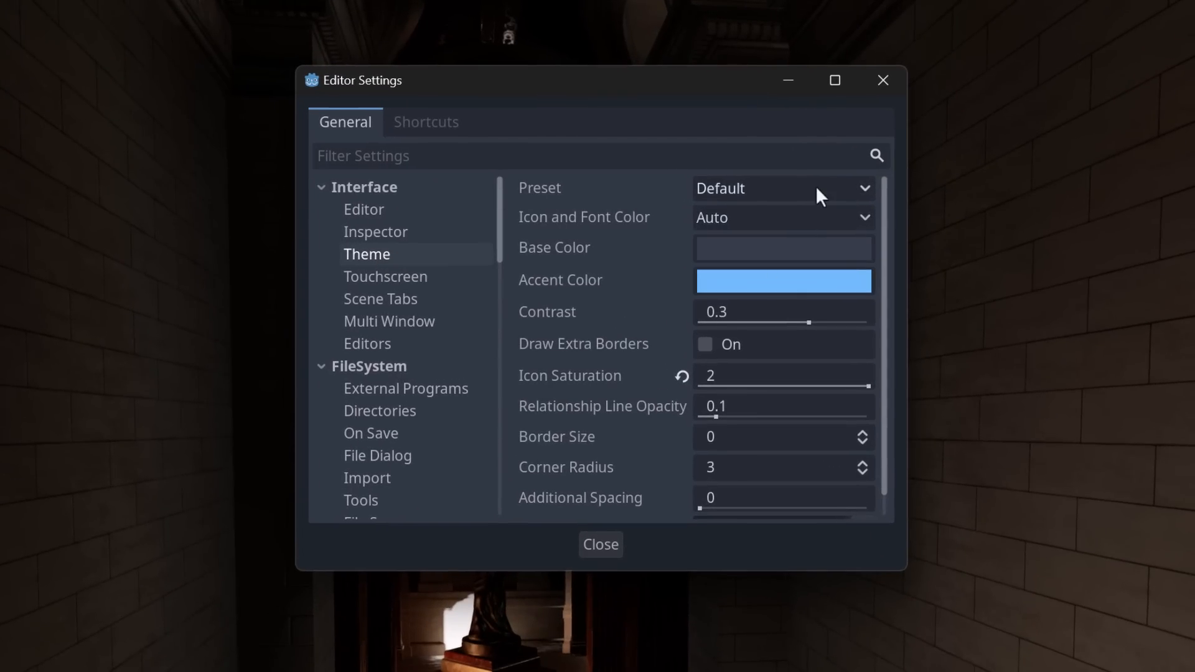
{"action": "left_click", "coordinate": [781, 188]}
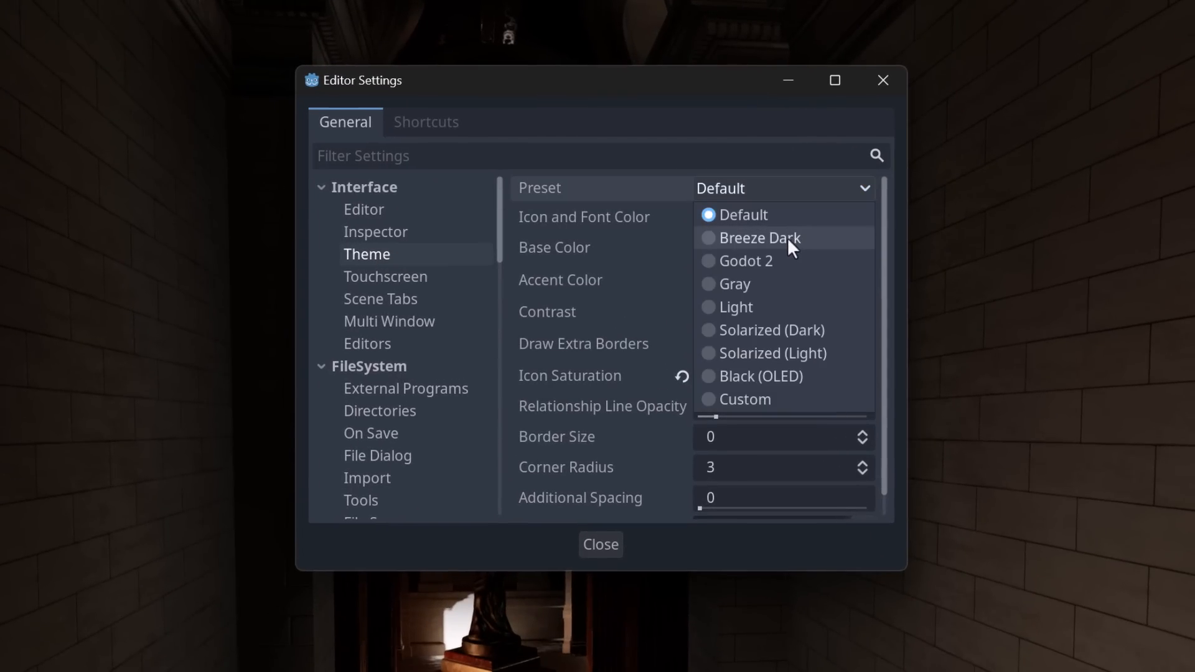
{"action": "left_click", "coordinate": [759, 238]}
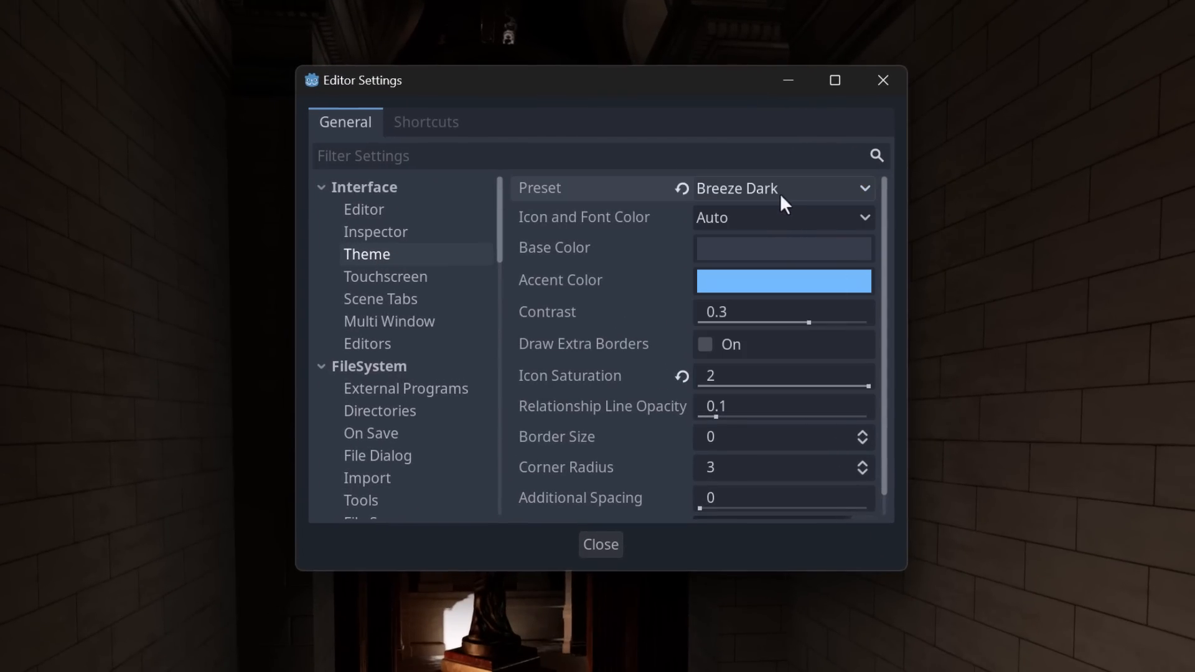
{"action": "left_click", "coordinate": [600, 544]}
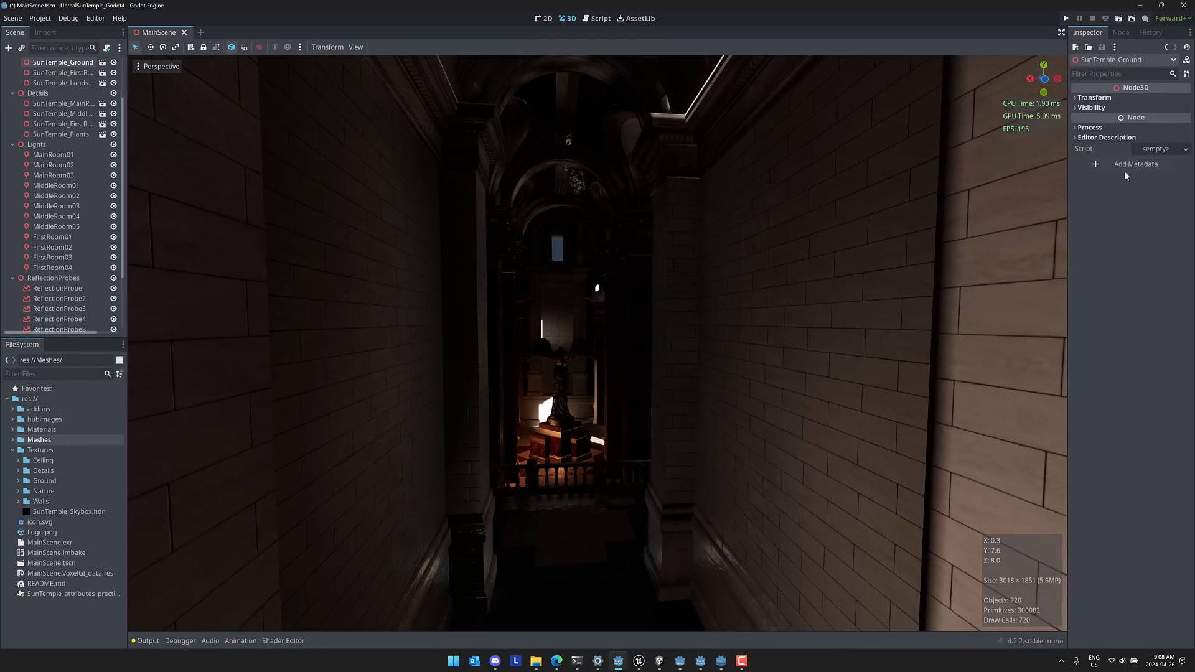
Change the theme preset to Black (OLED) and close the settings.
{"action": "left_click", "coordinate": [95, 18]}
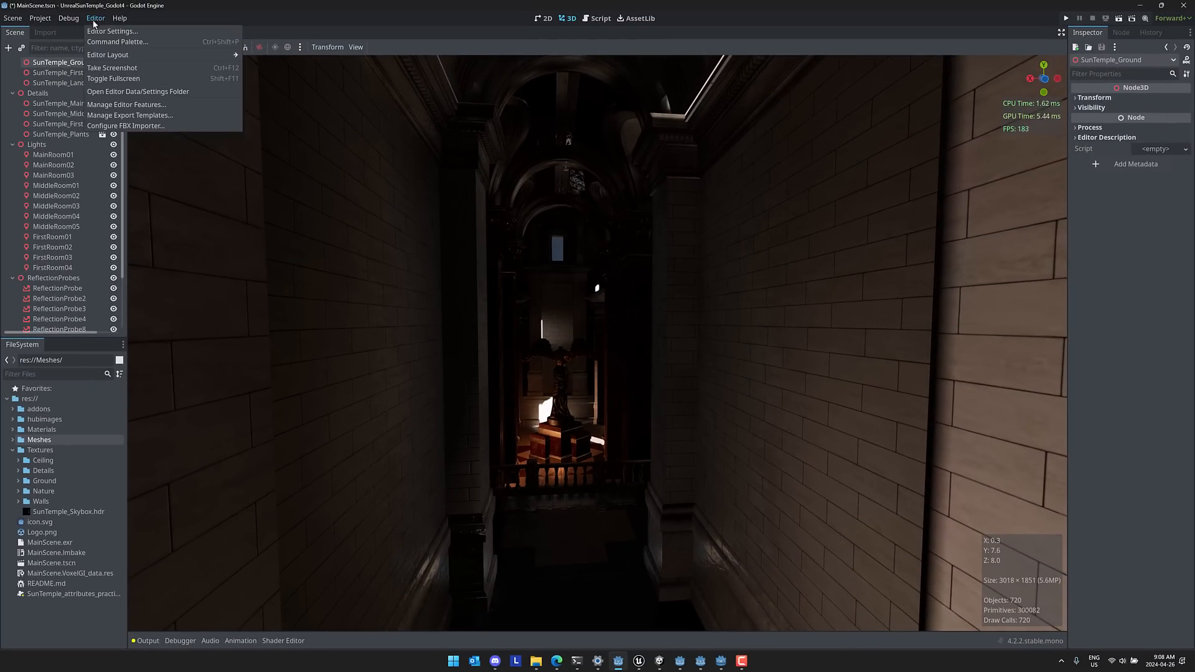
{"action": "left_click", "coordinate": [112, 31]}
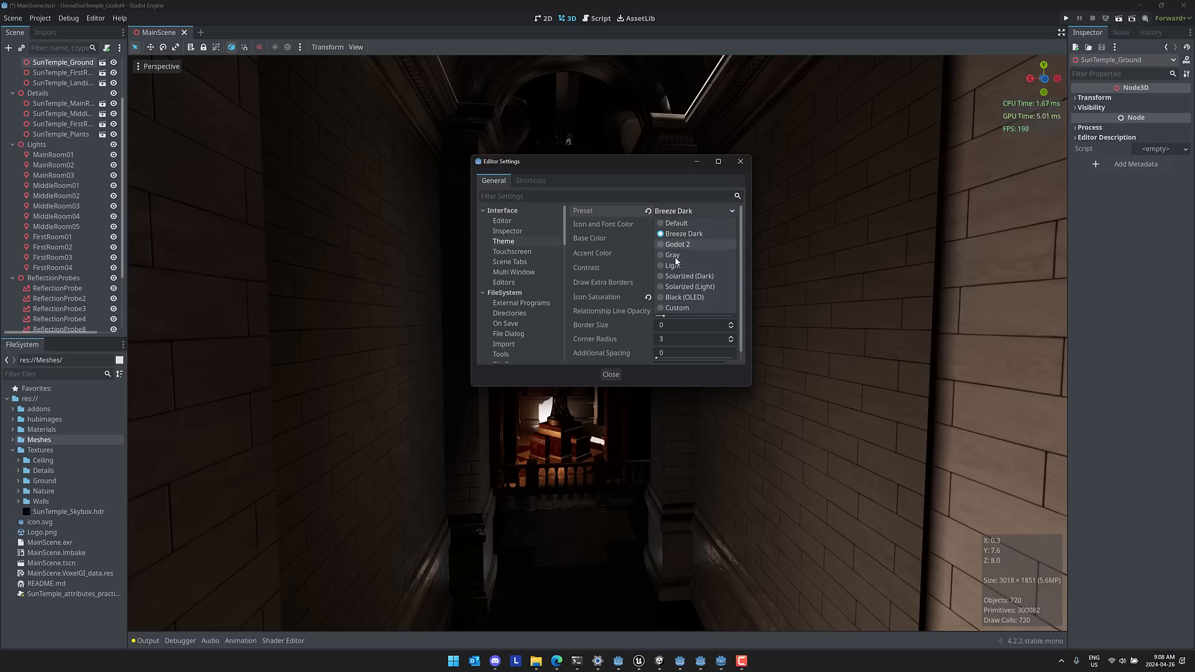
{"action": "left_click", "coordinate": [688, 296]}
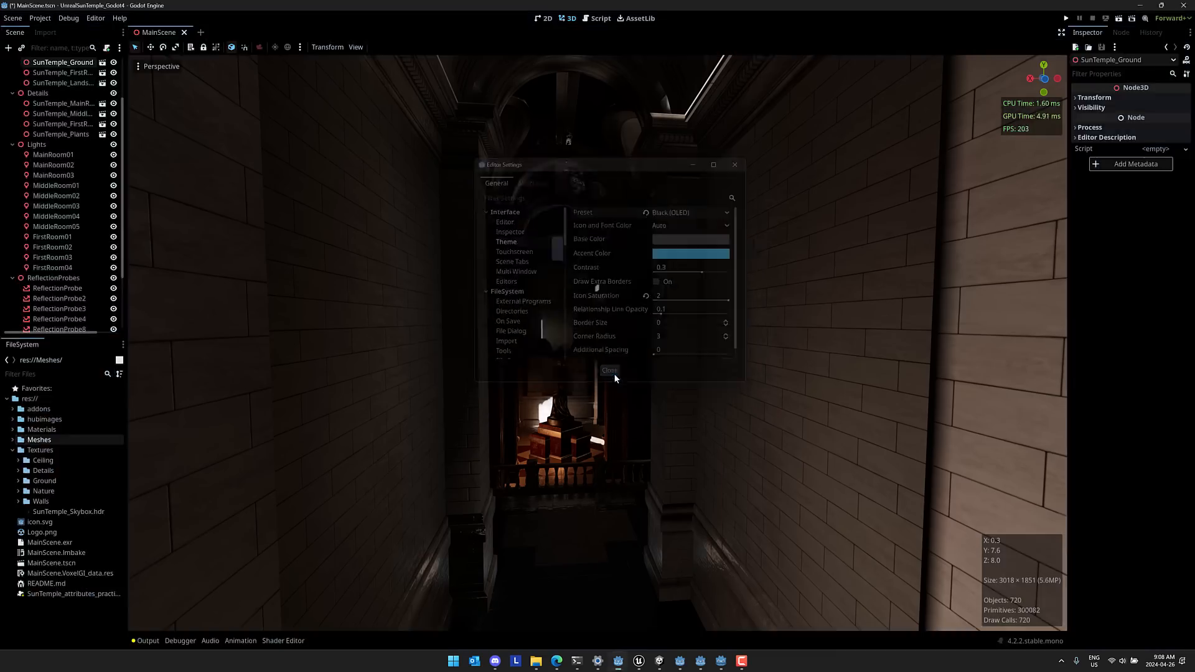
{"action": "left_click", "coordinate": [609, 371]}
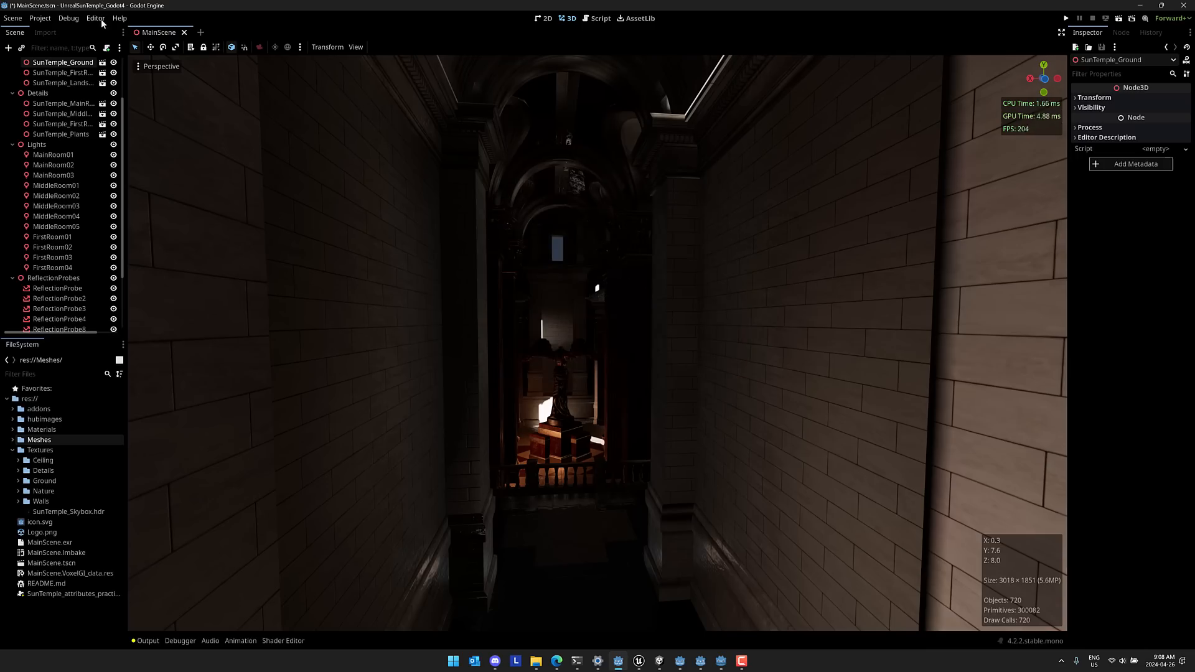
Change the theme preset once more to Godot 2.
{"action": "left_click", "coordinate": [96, 17]}
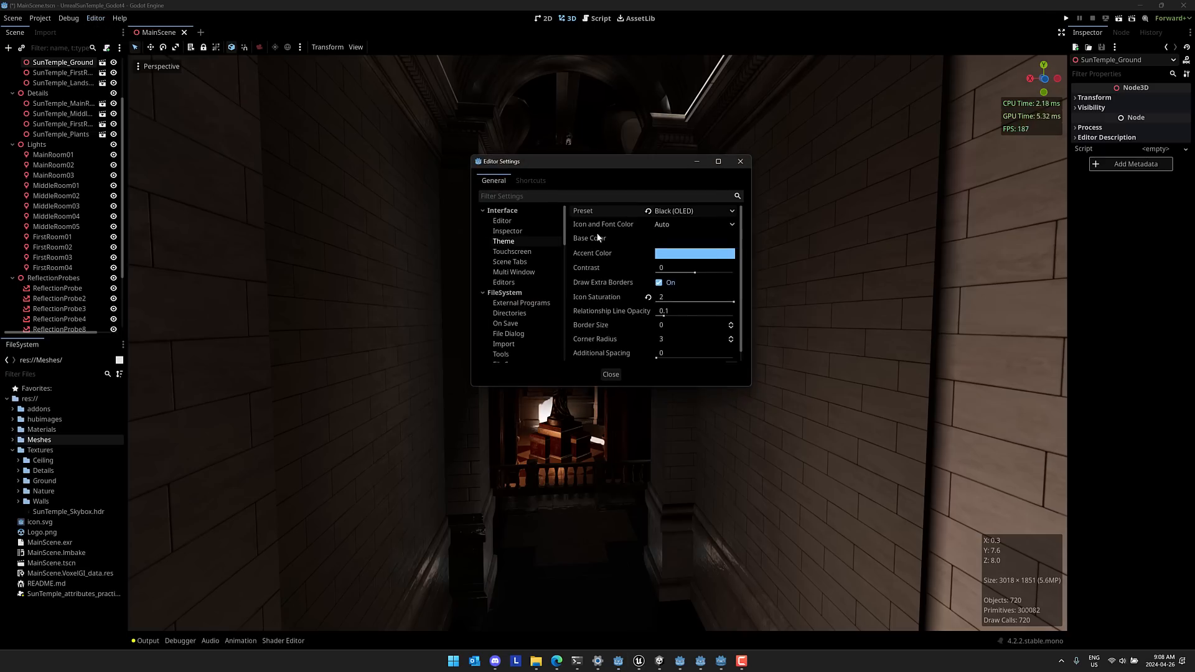
{"action": "left_click", "coordinate": [693, 211]}
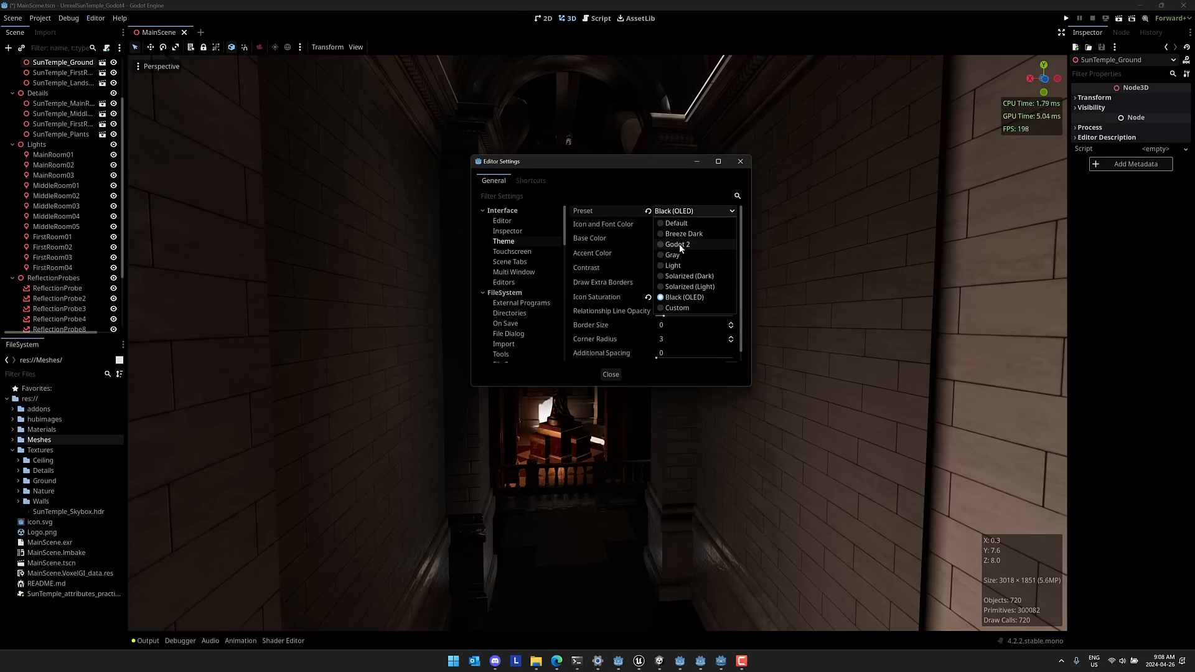
{"action": "left_click", "coordinate": [610, 374]}
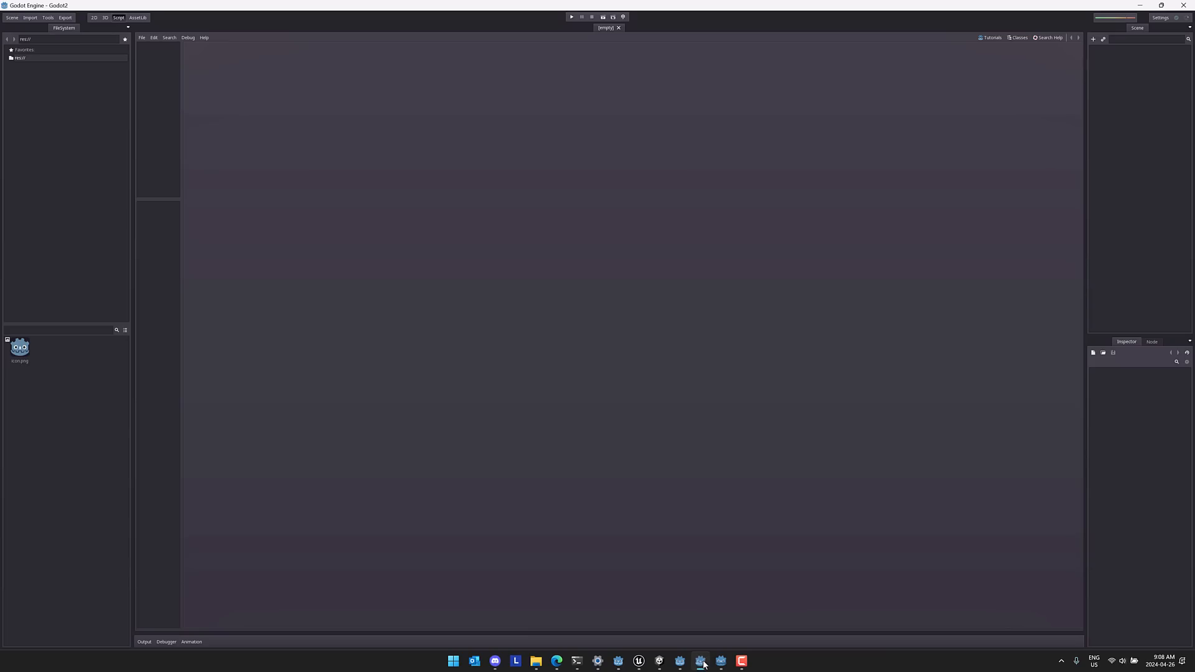
{"action": "mouse_move", "coordinate": [693, 616]}
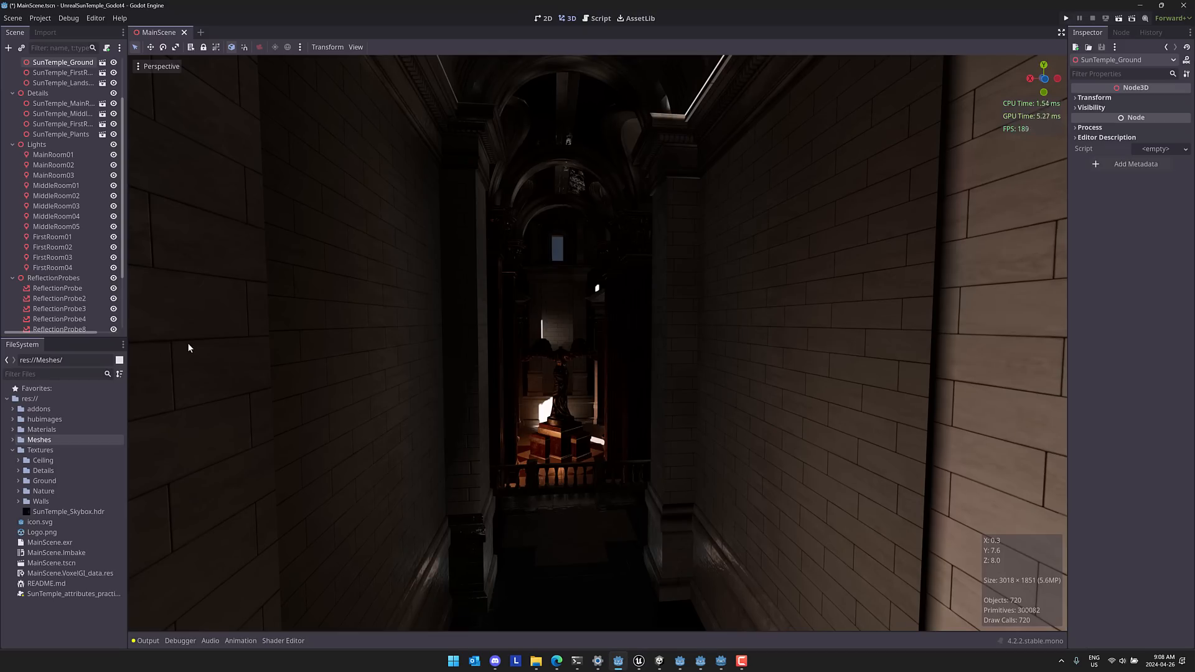
{"action": "mouse_move", "coordinate": [243, 348]}
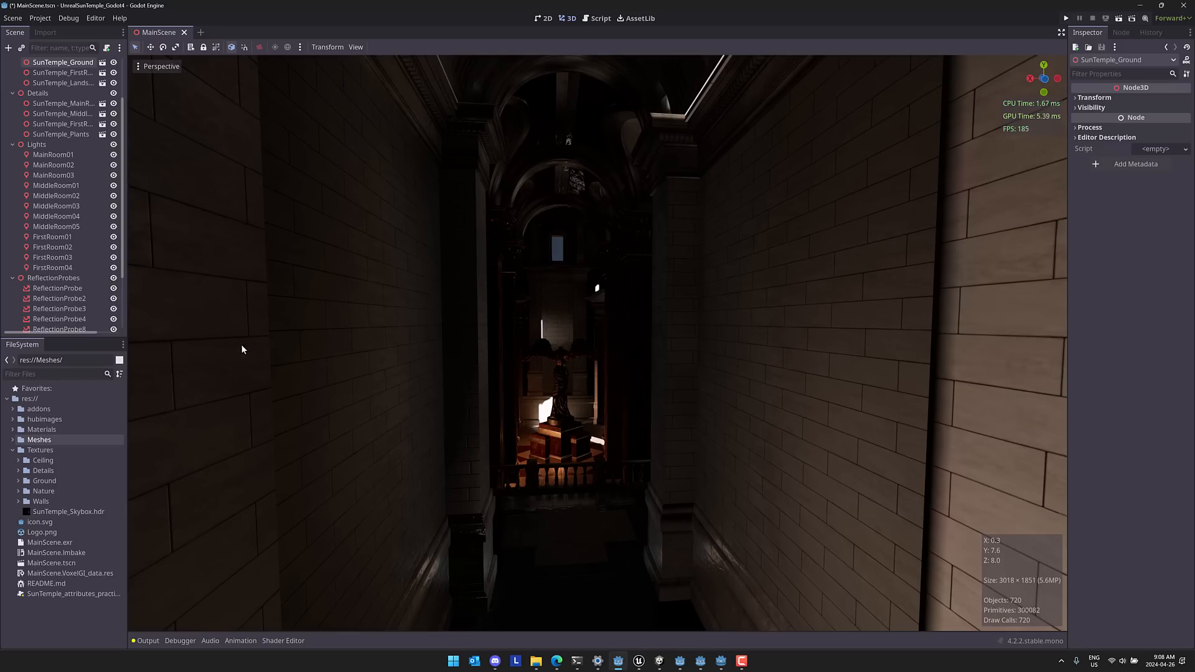
Set the theme preset to Custom, load a .tres theme from Downloads, and Save & Restart.
{"action": "left_click", "coordinate": [96, 18]}
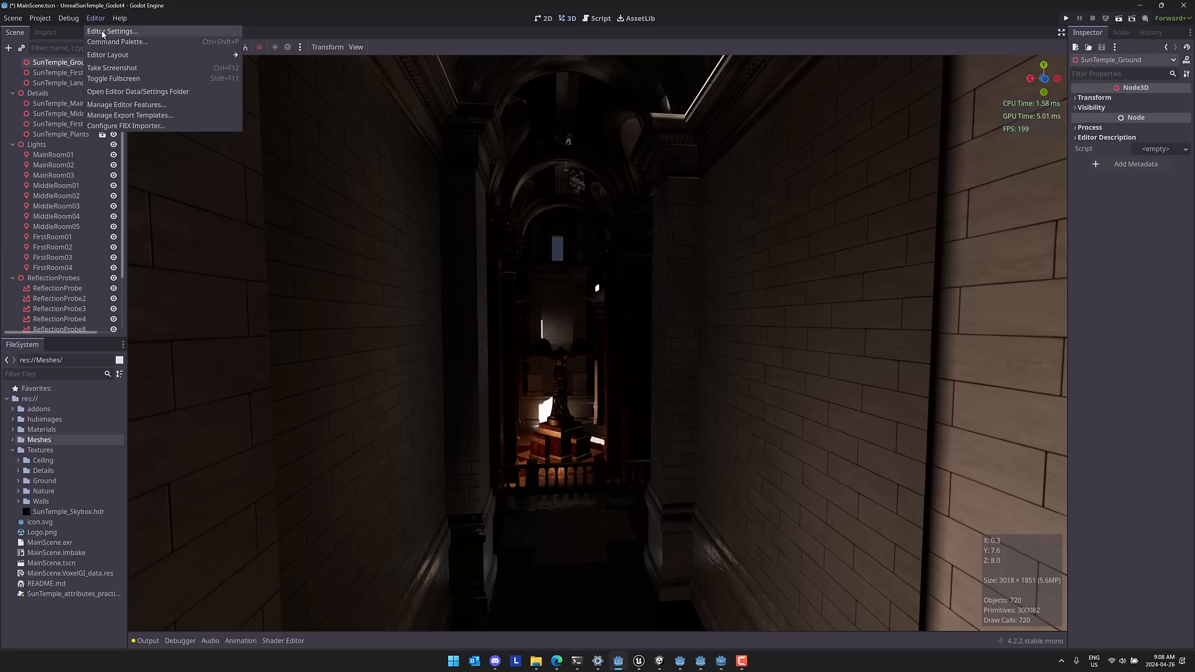
{"action": "left_click", "coordinate": [112, 29]}
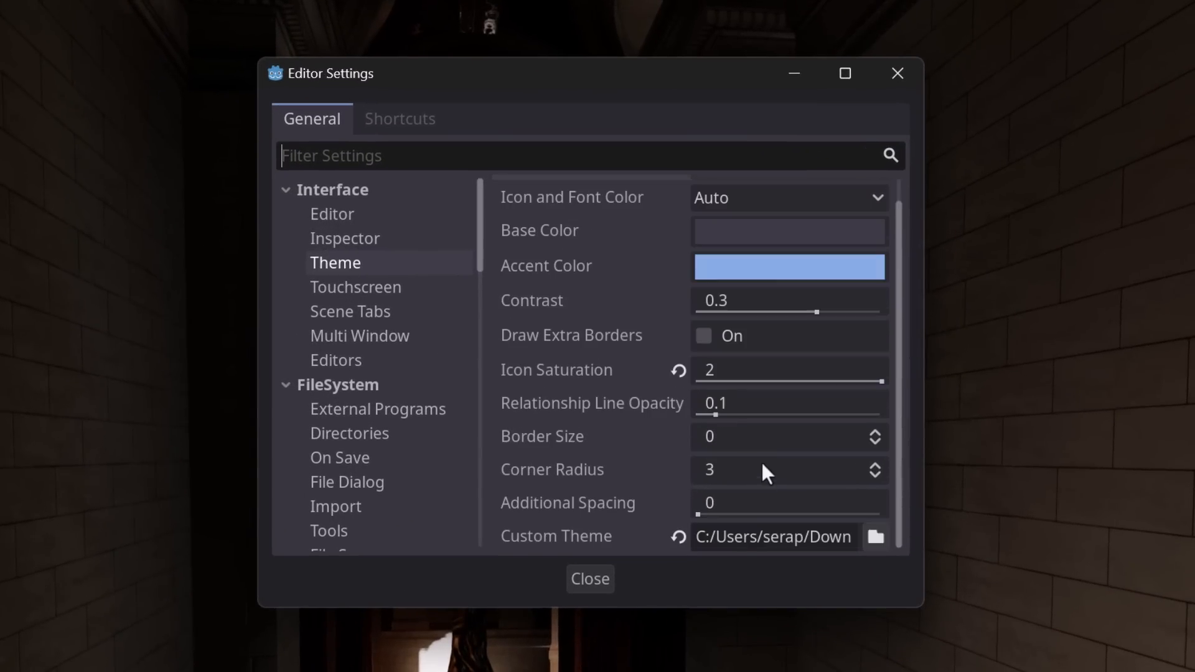
{"action": "left_click", "coordinate": [789, 190]}
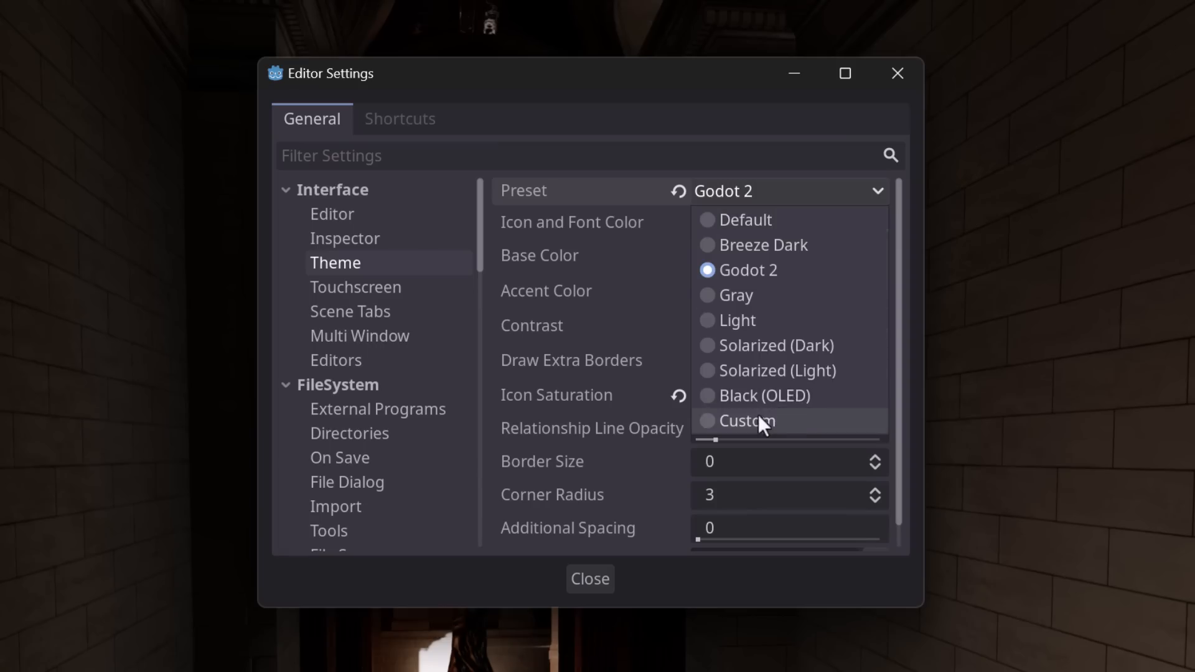
{"action": "left_click", "coordinate": [748, 420]}
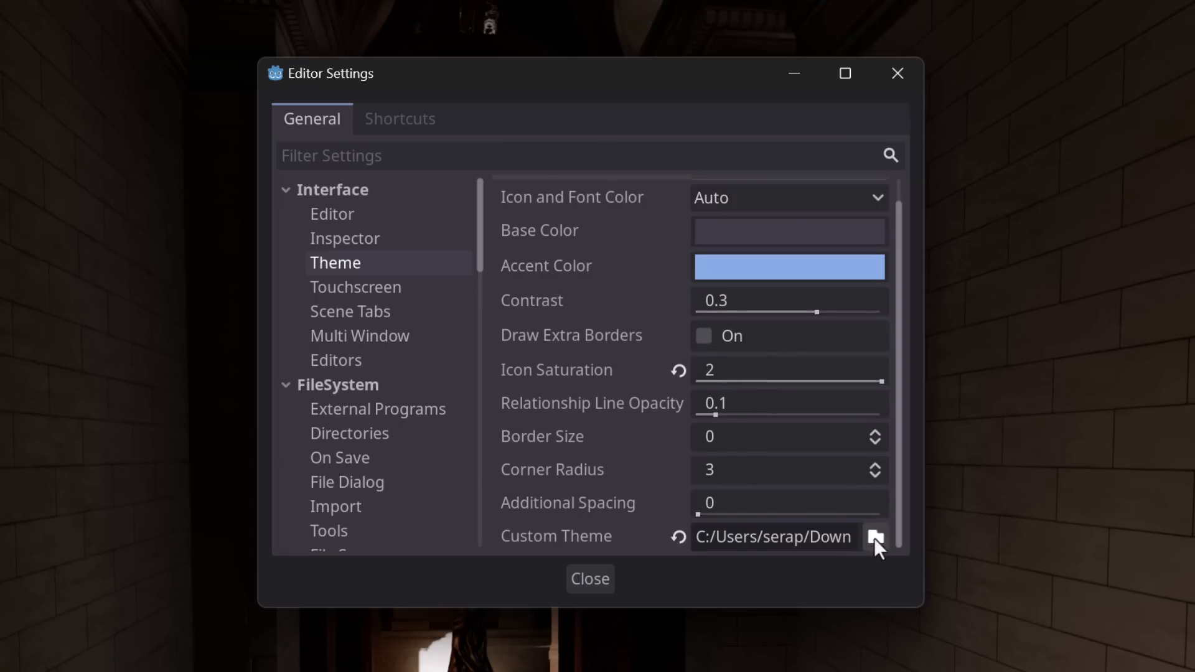
{"action": "left_click", "coordinate": [875, 535]}
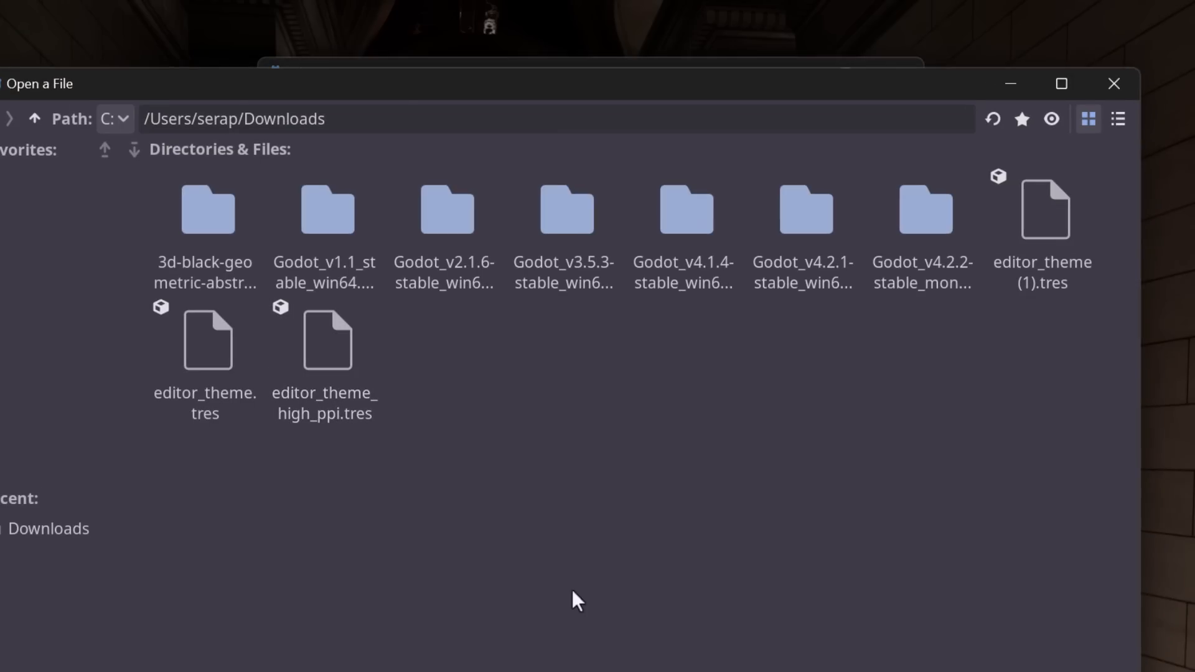
{"action": "mouse_move", "coordinate": [220, 468]}
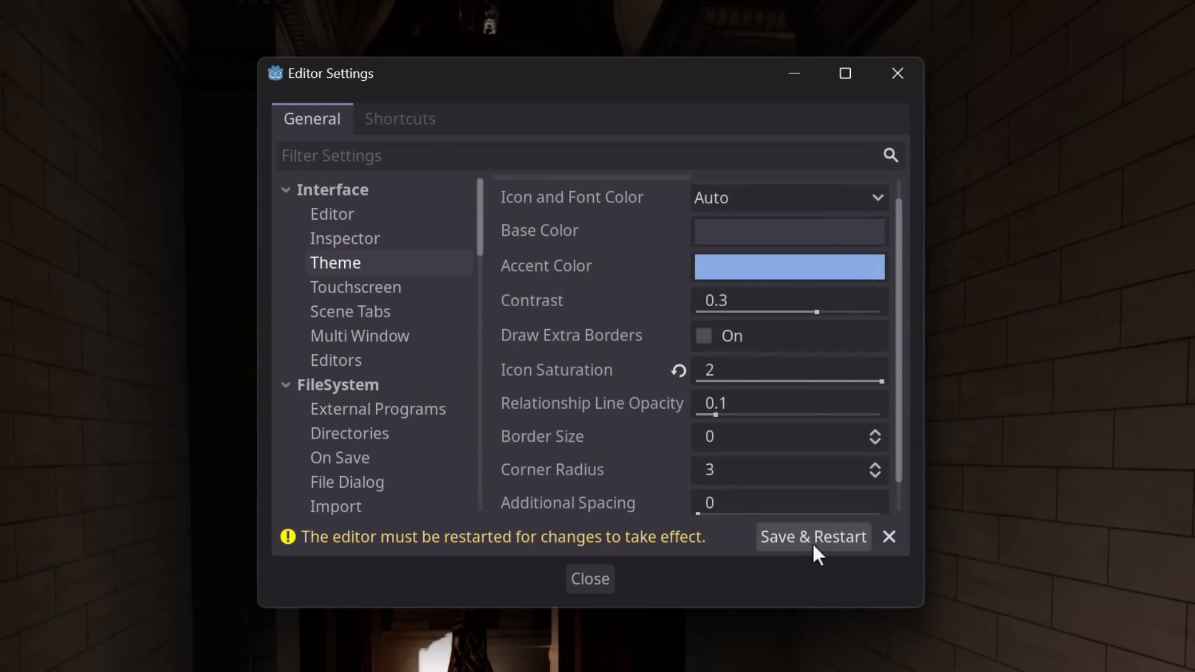
{"action": "left_click", "coordinate": [813, 536]}
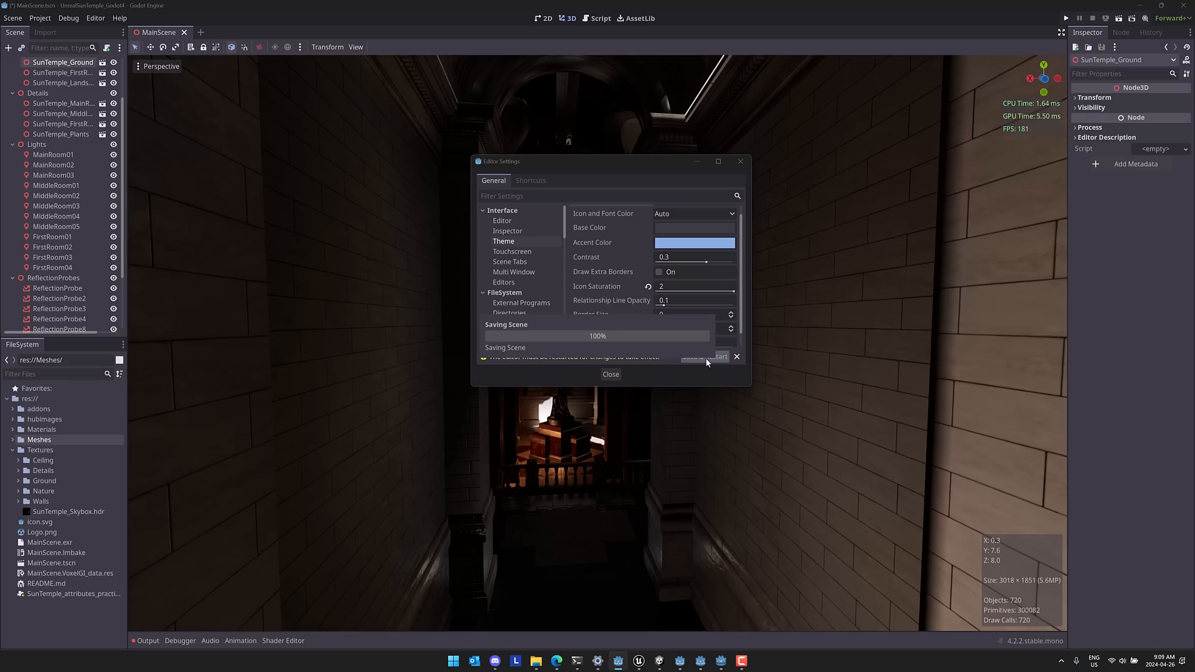
{"action": "mouse_move", "coordinate": [35, 68]}
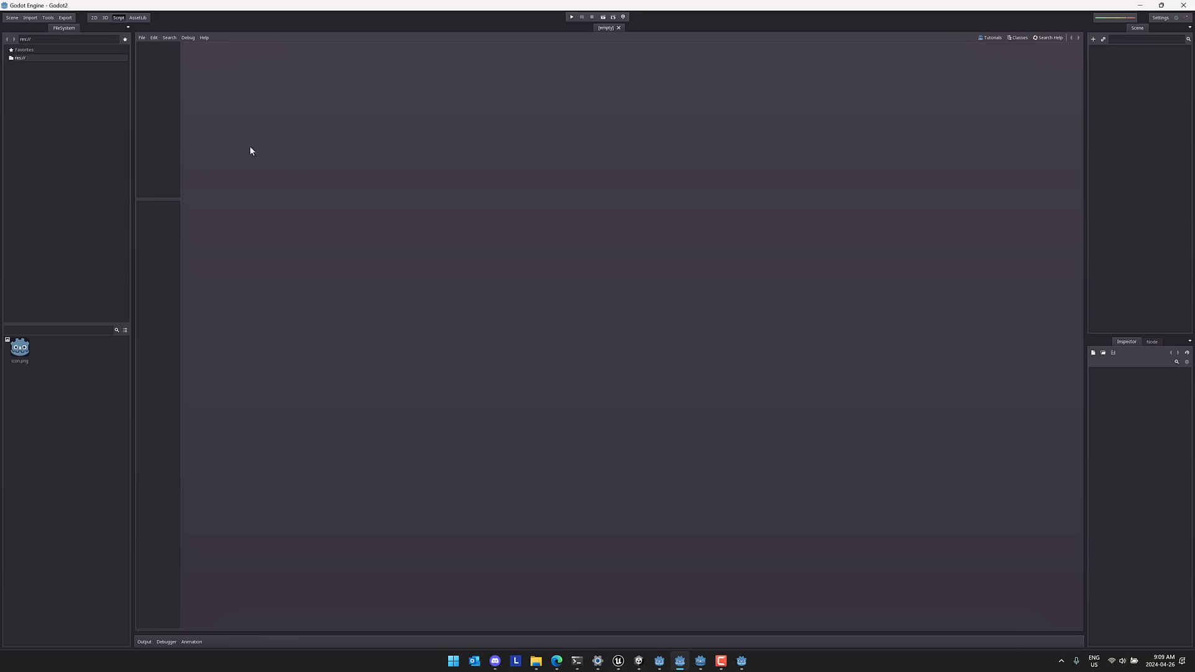
{"action": "mouse_move", "coordinate": [720, 352]}
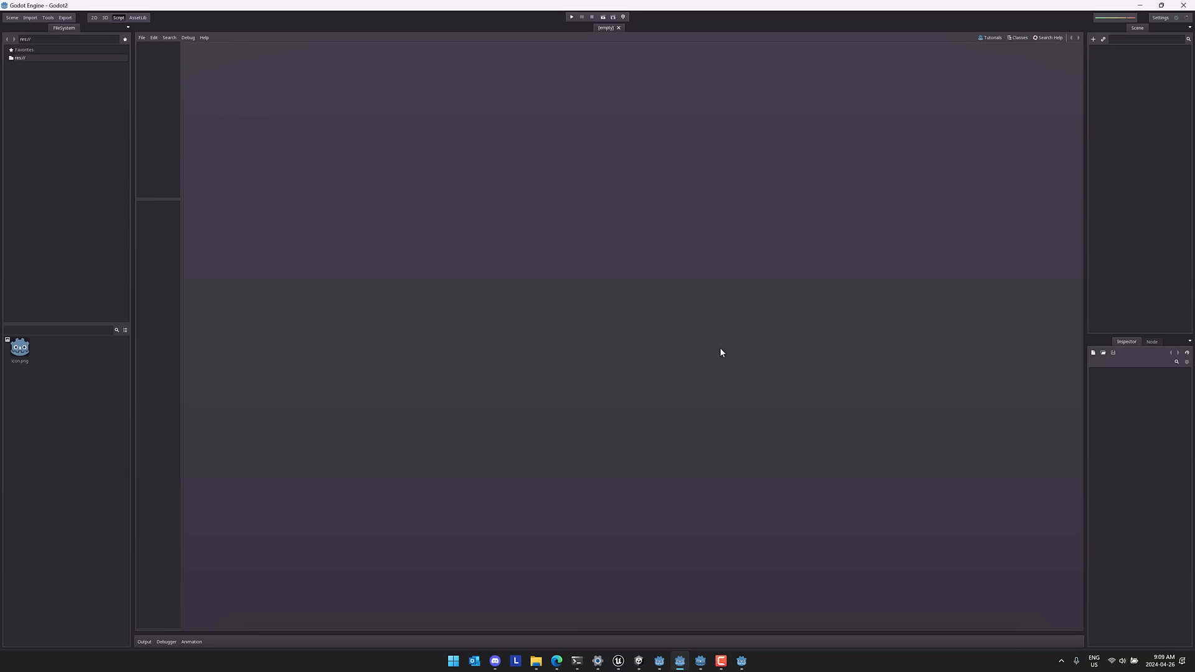
{"action": "mouse_move", "coordinate": [738, 660]}
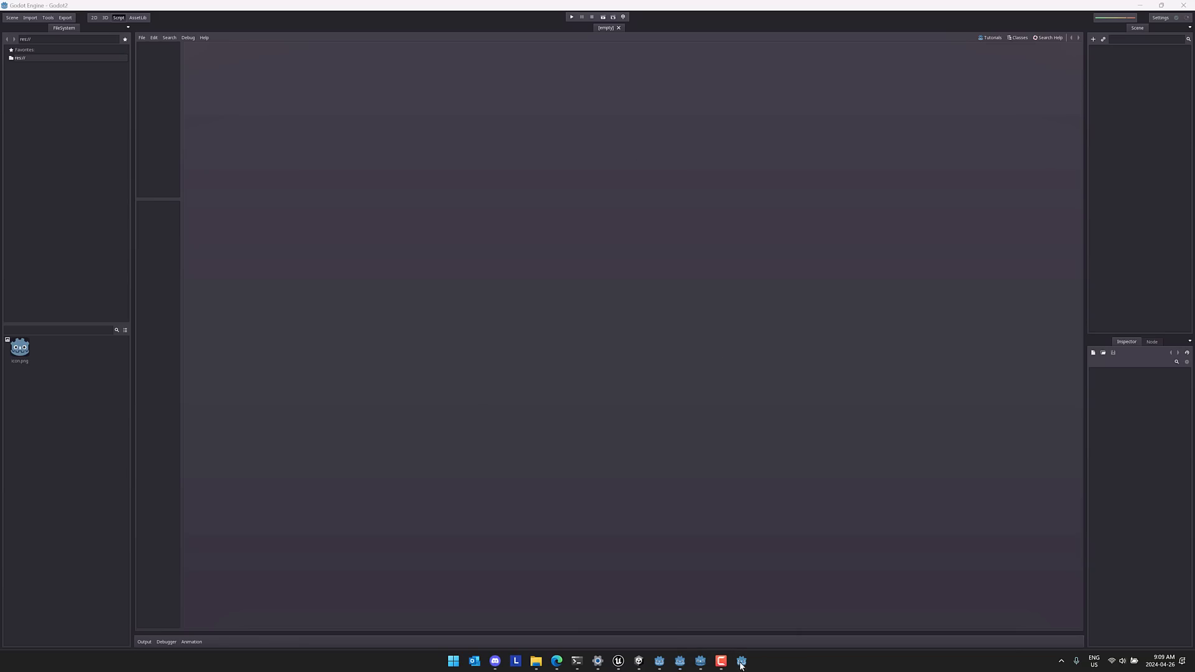
Return to the restarted Godot 4 editor after the scene save finishes.
{"action": "left_click", "coordinate": [721, 661]}
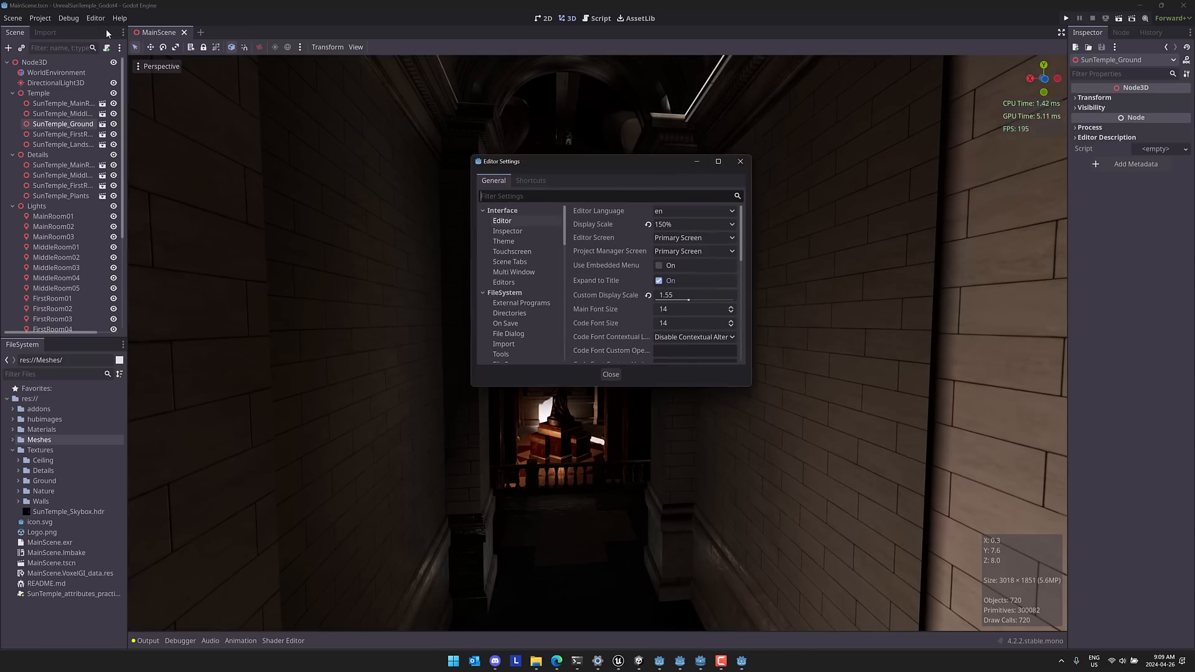
Give the theme a dark grey base colour, accent 569eff and contrast 0.2, then close settings.
{"action": "left_click", "coordinate": [503, 240]}
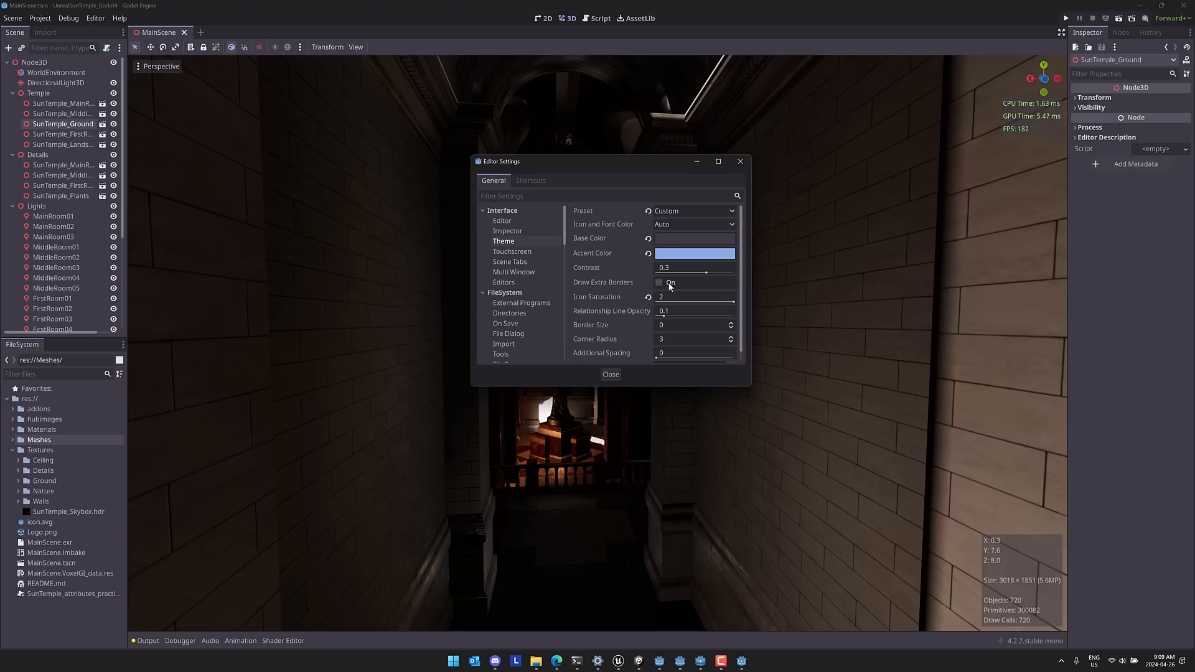
{"action": "left_click", "coordinate": [693, 238]}
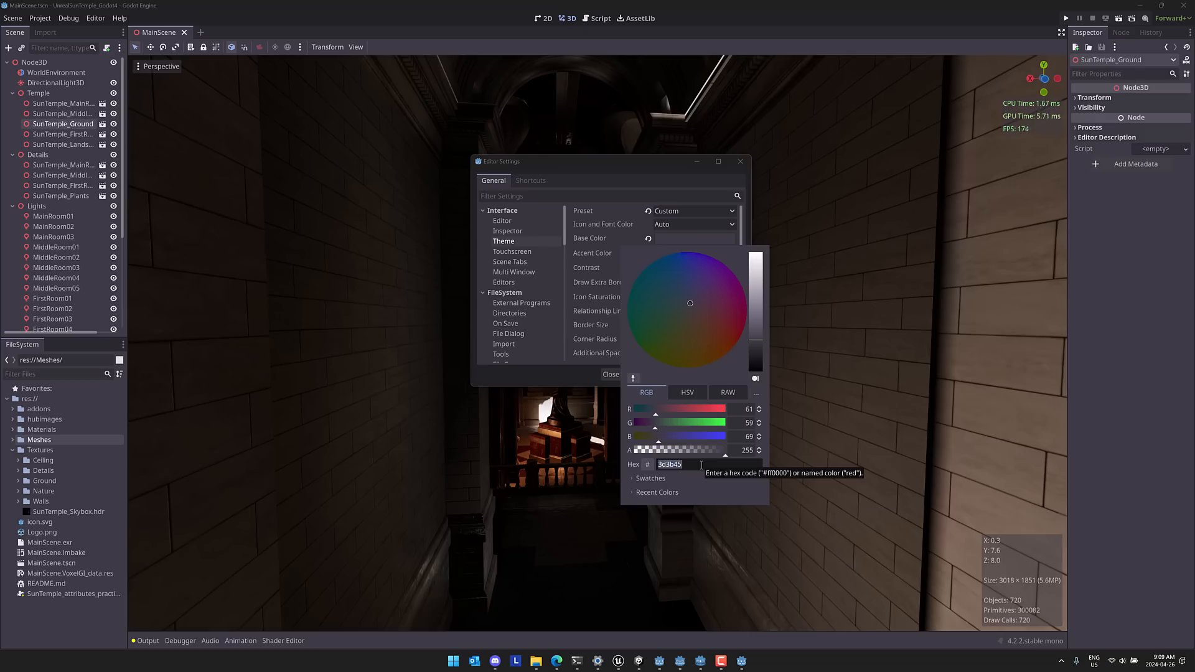
{"action": "type", "text": "25"}
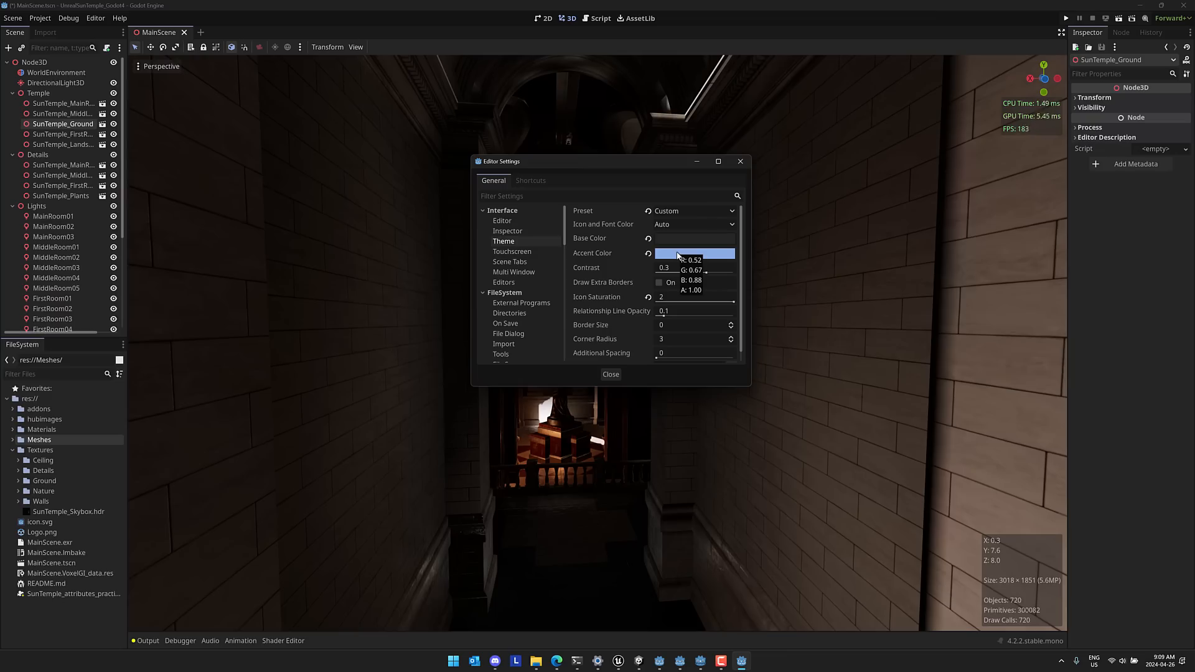
{"action": "left_click", "coordinate": [694, 252]}
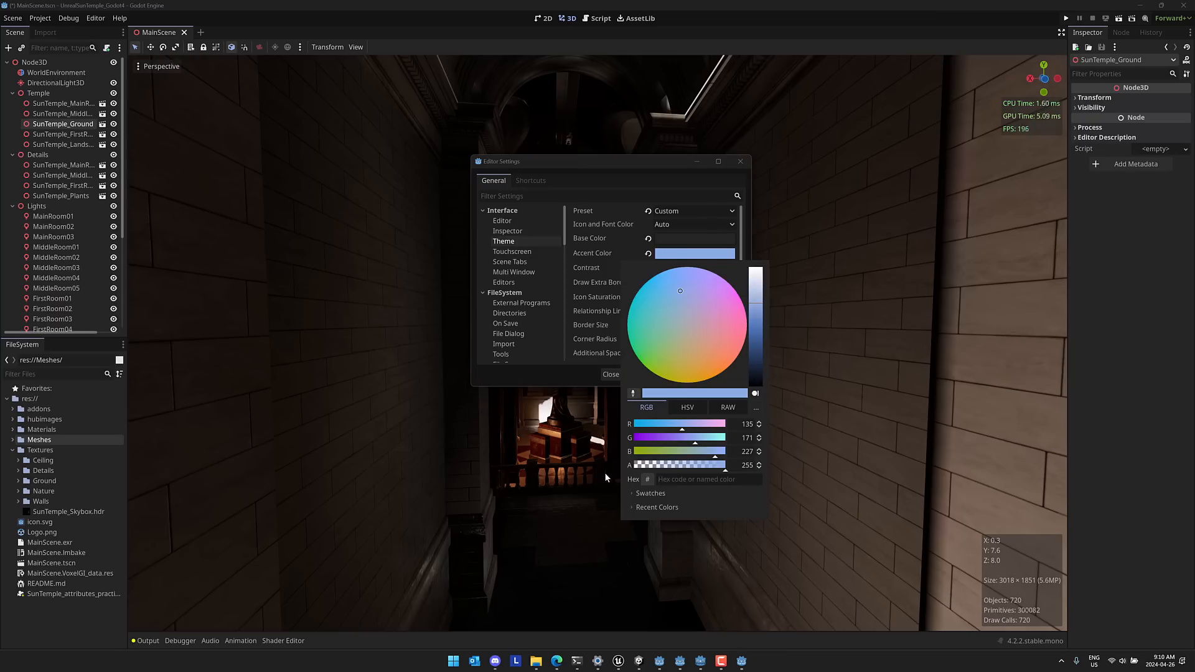
{"action": "type", "text": "569eff"}
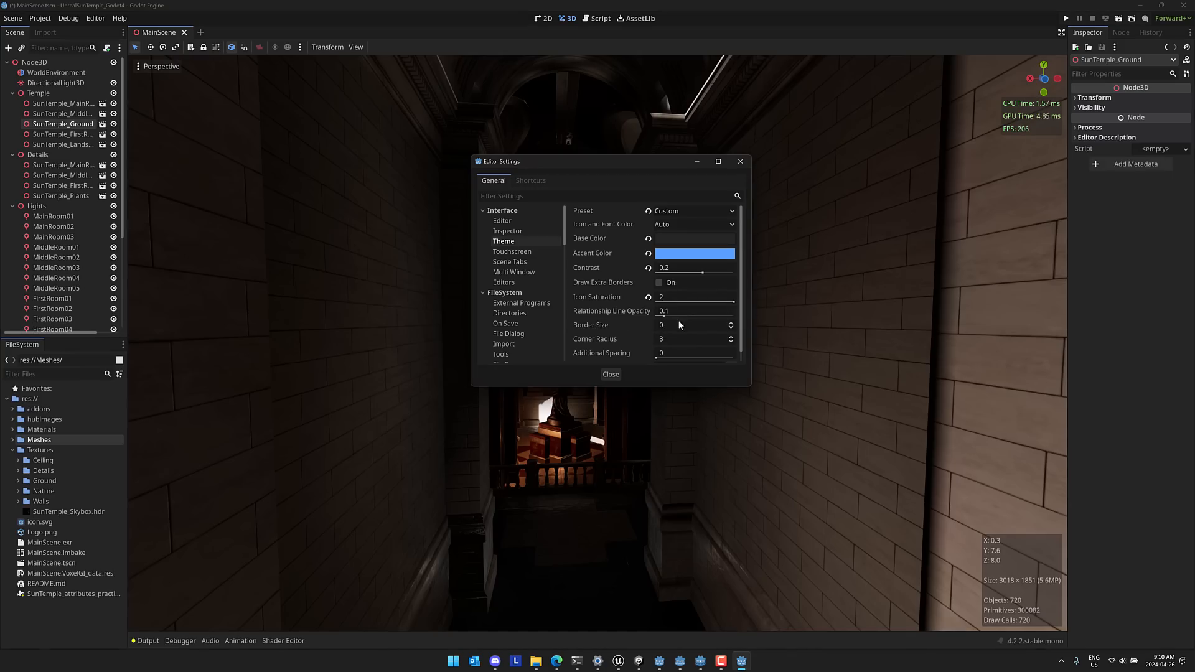
{"action": "left_click", "coordinate": [610, 375]}
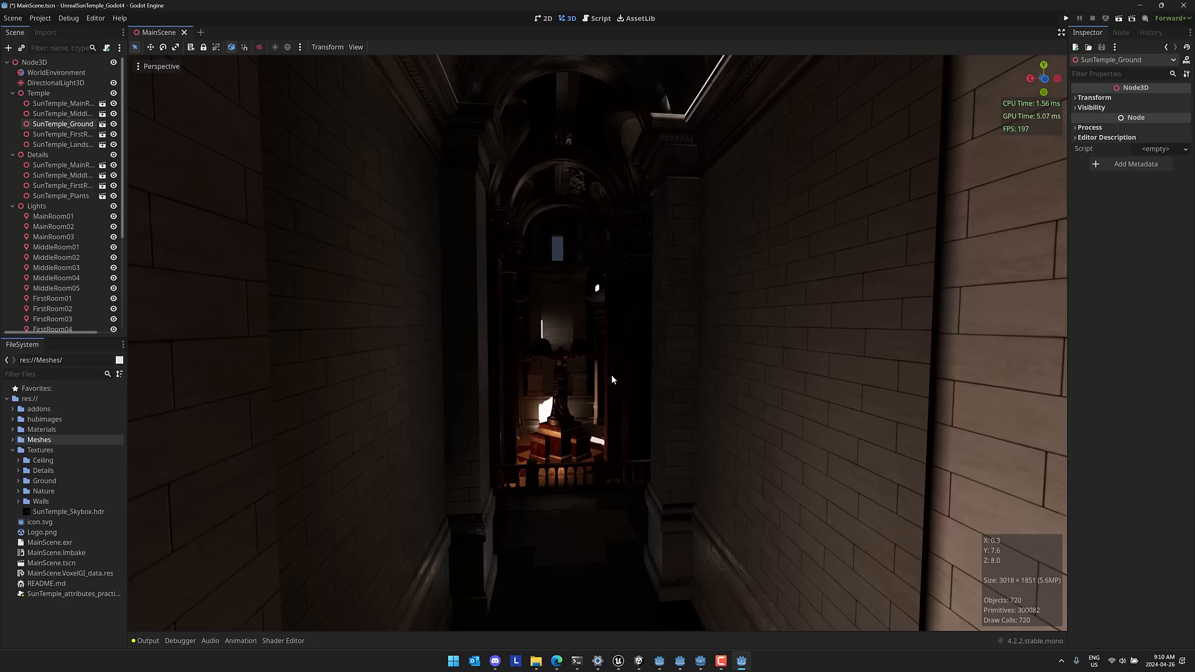
{"action": "mouse_move", "coordinate": [191, 148]}
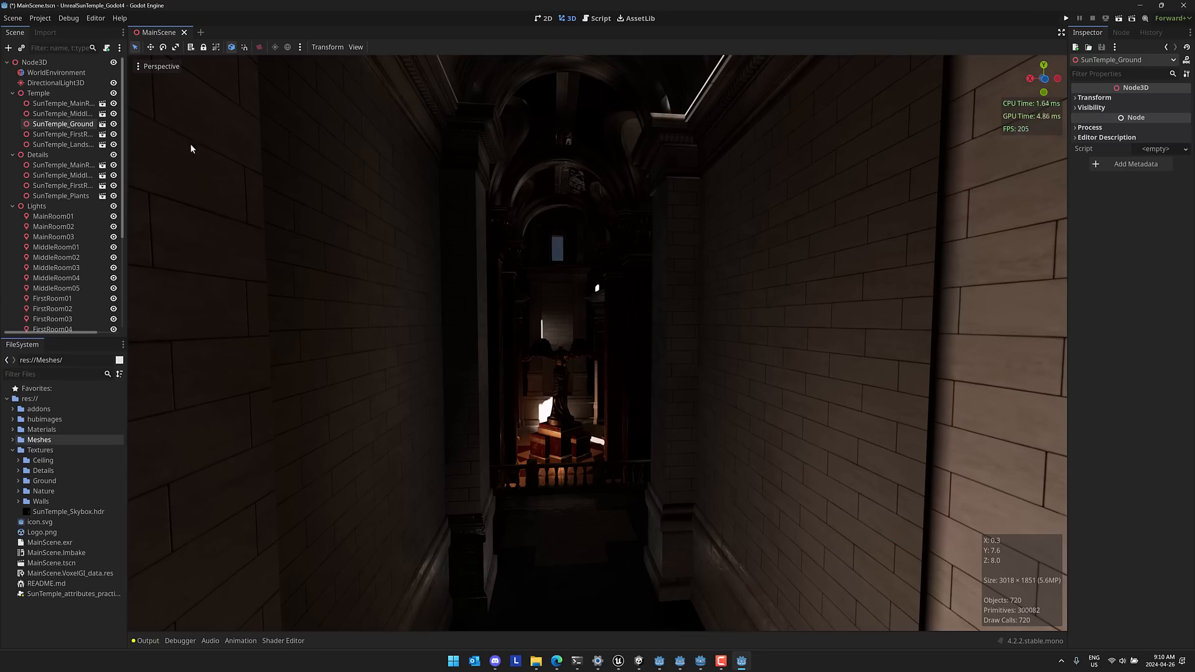
Start relocating docks via their Dock Position menus toward the right-hand columns.
{"action": "left_click", "coordinate": [62, 144]}
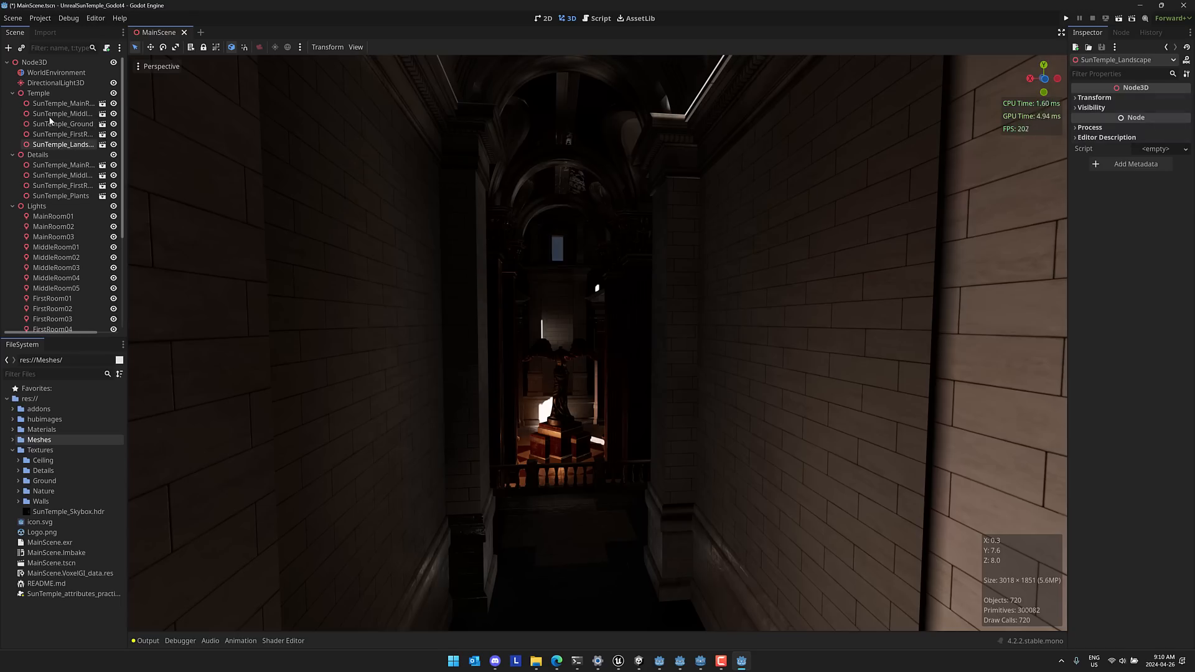
{"action": "mouse_move", "coordinate": [997, 56]}
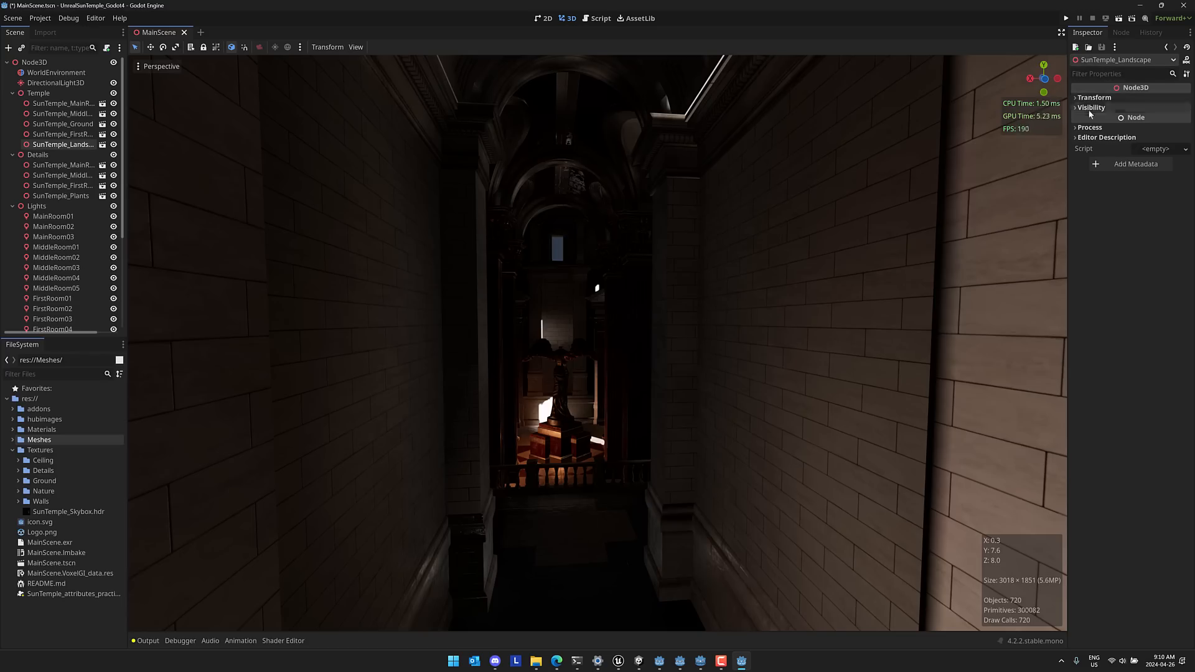
{"action": "left_click", "coordinate": [1150, 32]}
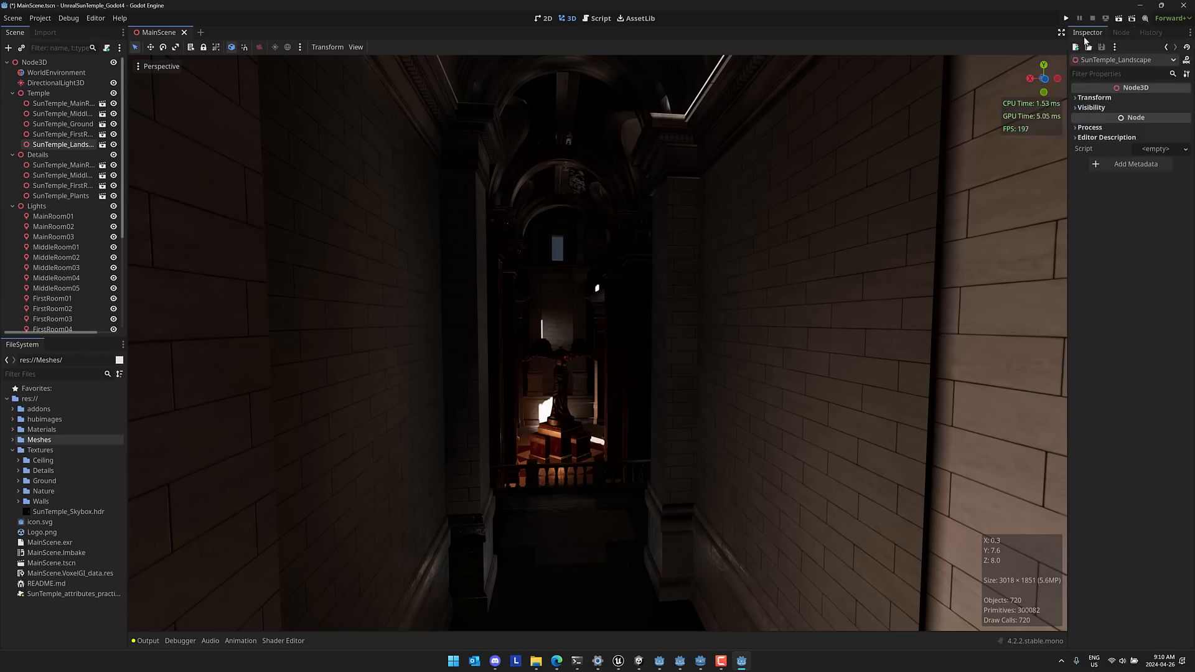
{"action": "mouse_move", "coordinate": [482, 257]}
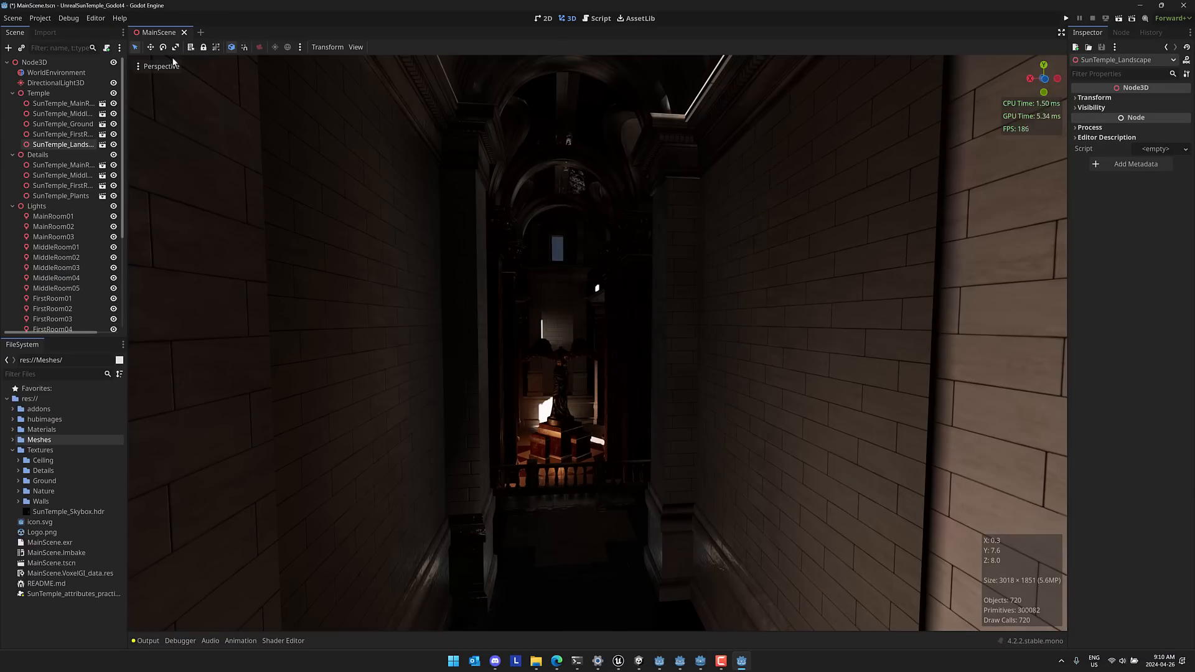
{"action": "left_click", "coordinate": [123, 58]}
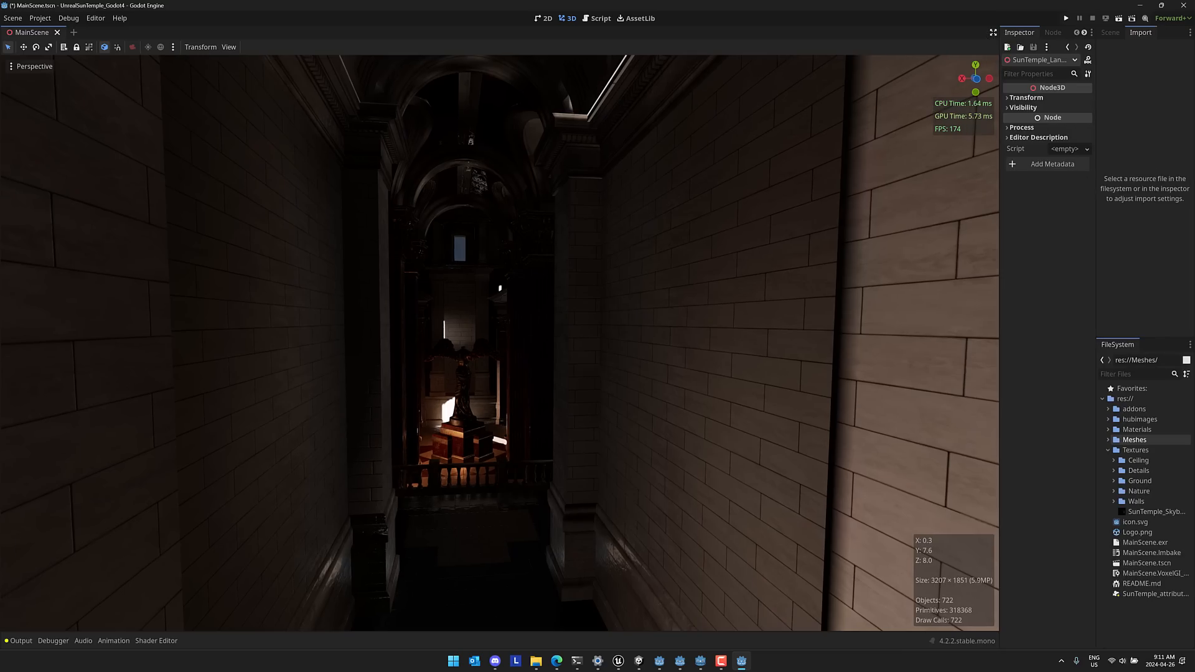
{"action": "mouse_move", "coordinate": [724, 244]}
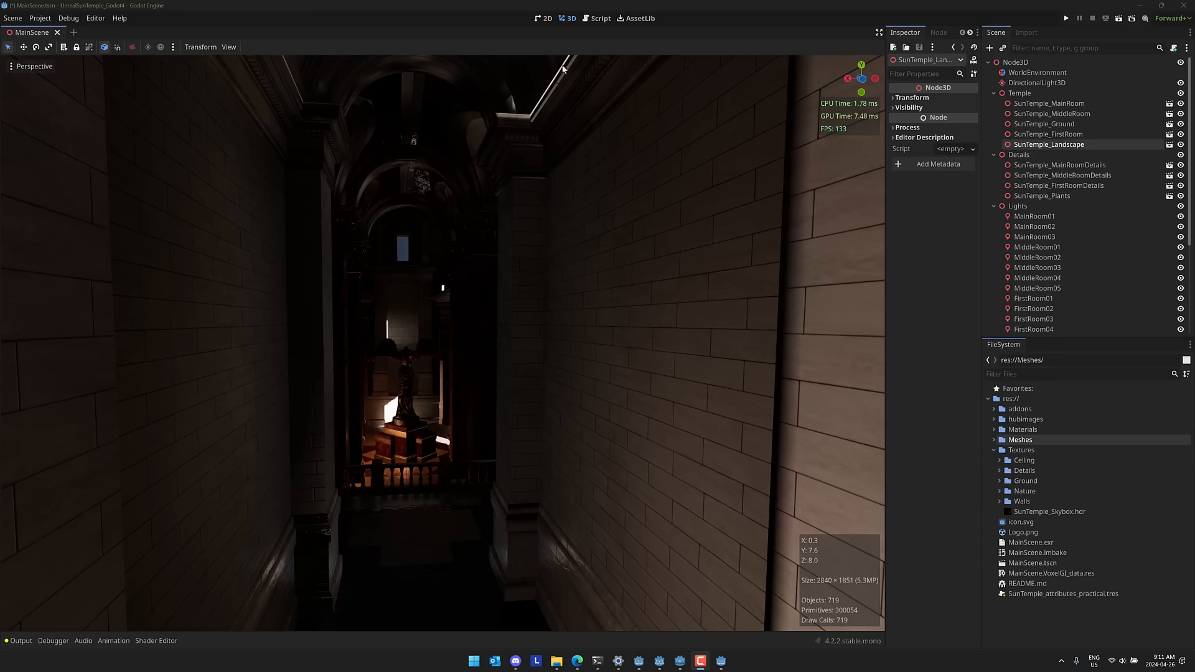
Search the AssetLib for "asset" and find the Asset Drawer plugin in the results.
{"action": "left_click", "coordinate": [636, 17]}
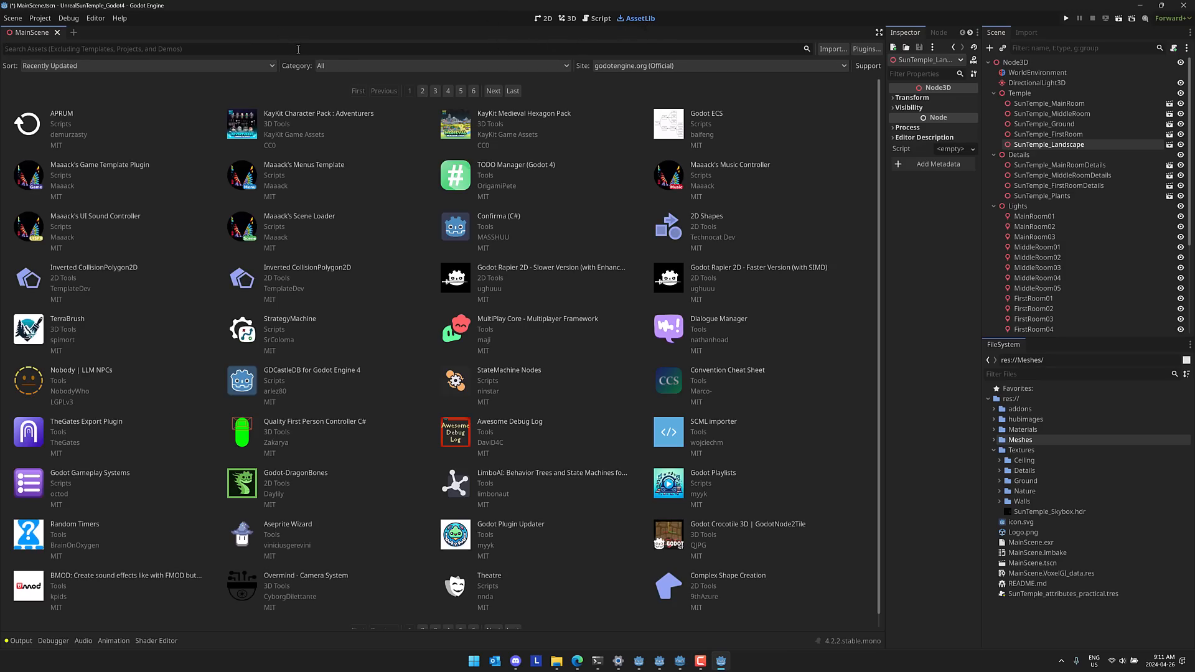
{"action": "type", "text": "asset"}
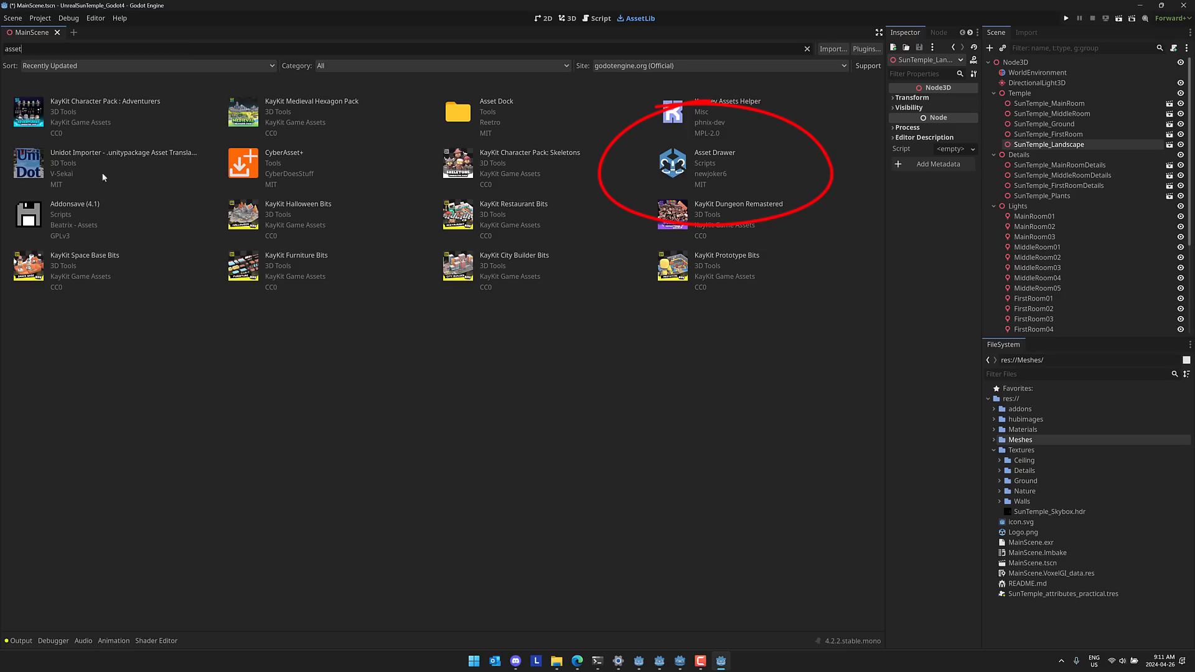
{"action": "left_click", "coordinate": [40, 17]}
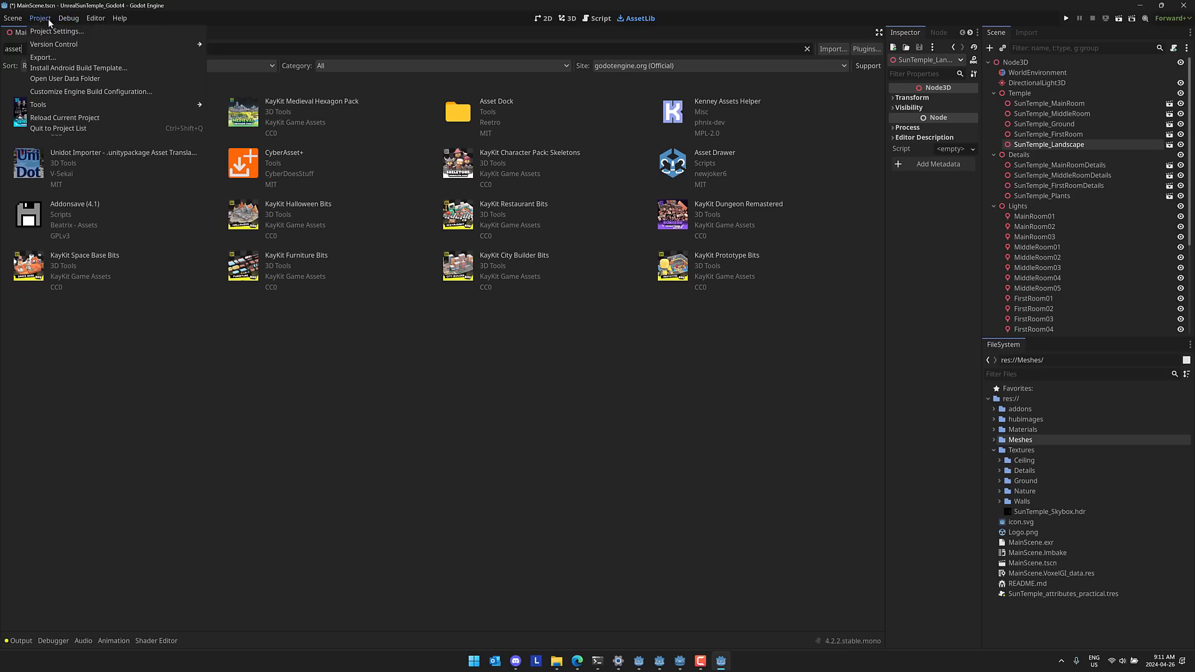
{"action": "mouse_move", "coordinate": [673, 162]}
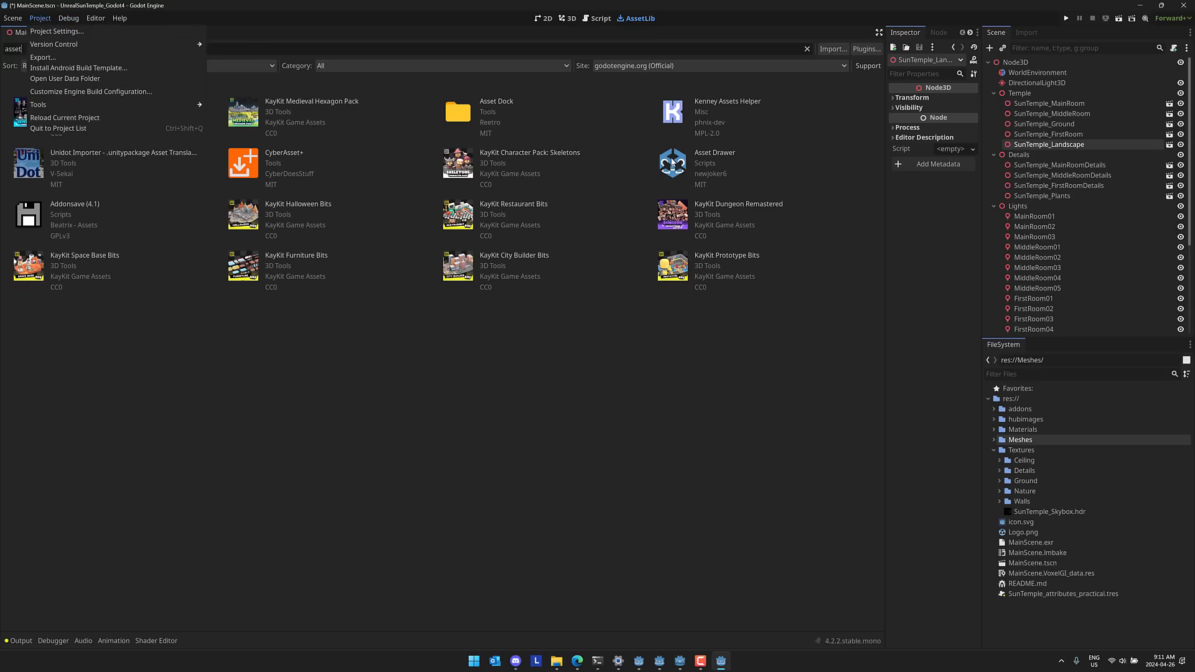
Enable the Asset Drawer plugin in Project Settings > Plugins so FileSystem moves to the bottom panel.
{"action": "left_click", "coordinate": [56, 31]}
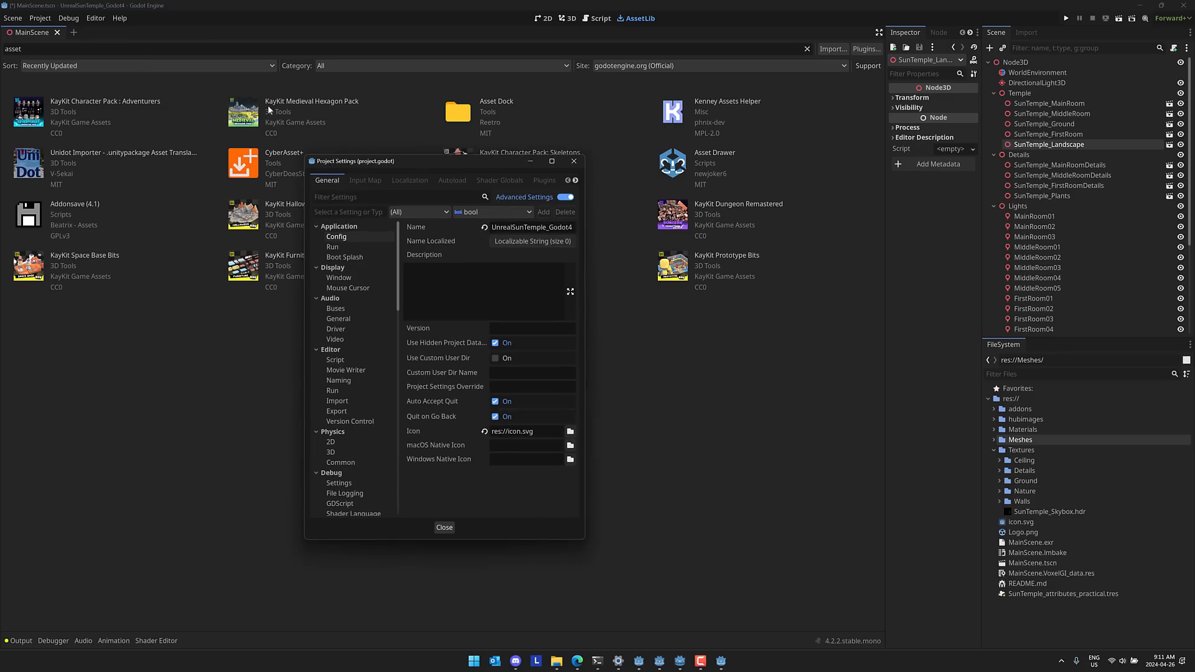
{"action": "left_click", "coordinate": [544, 179]}
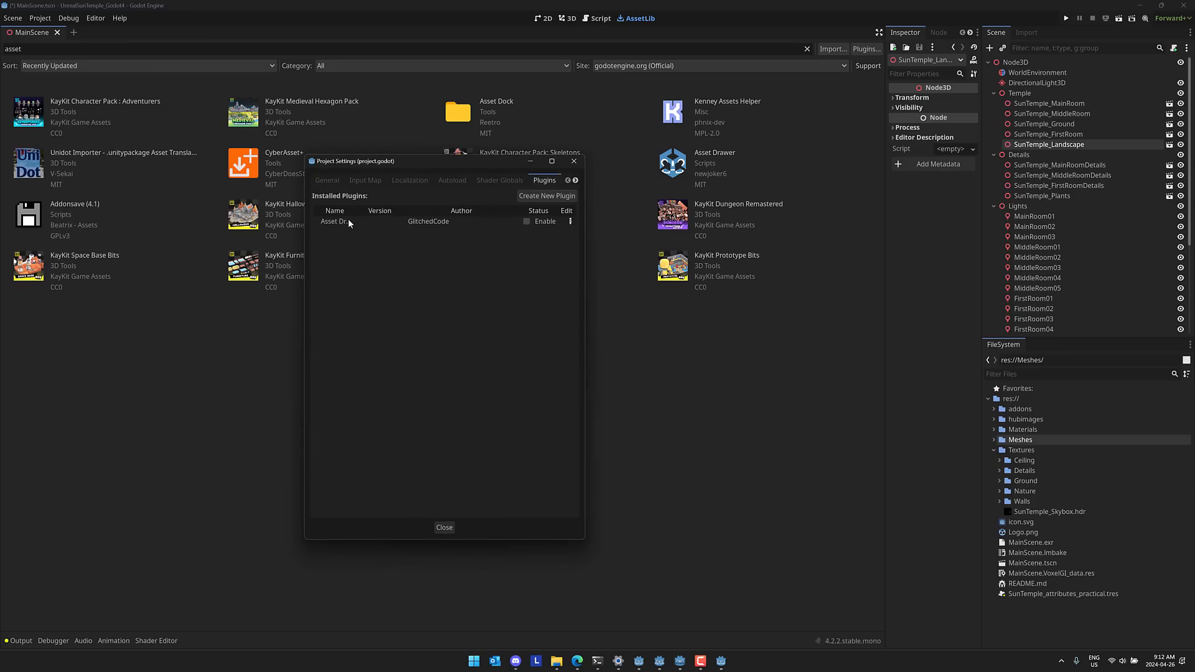
{"action": "mouse_move", "coordinate": [709, 184]}
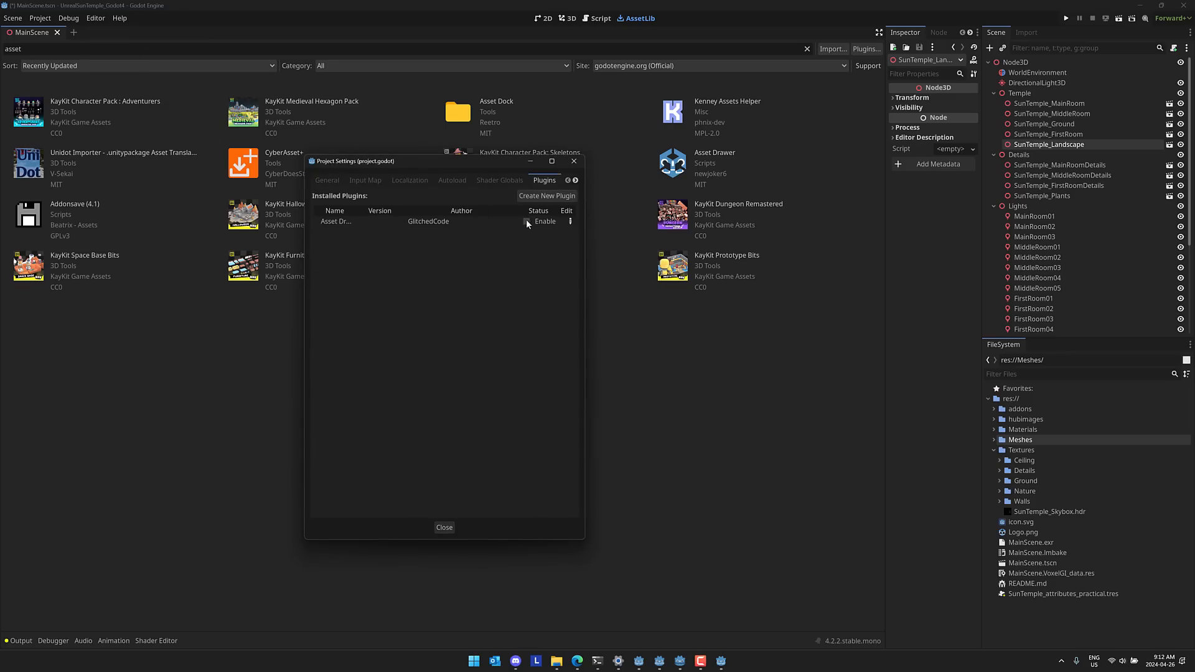
{"action": "left_click", "coordinate": [443, 527]}
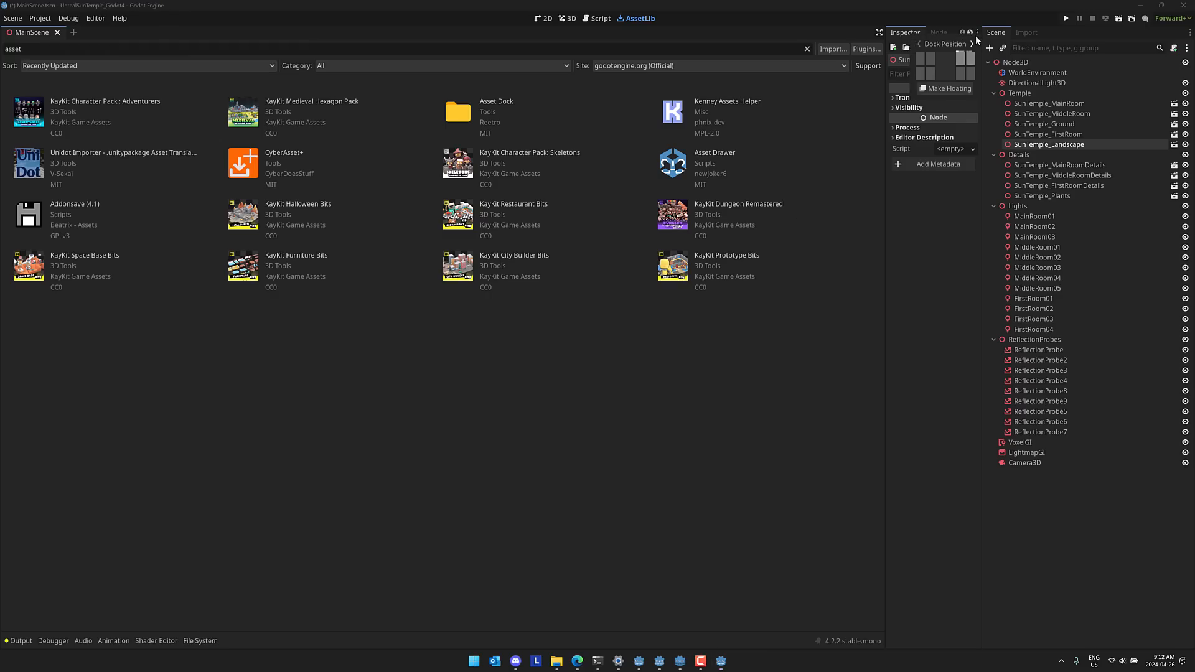
Dock the Inspector beneath the Scene tree and show the Meshes files in the bottom drawer.
{"action": "left_click", "coordinate": [568, 18]}
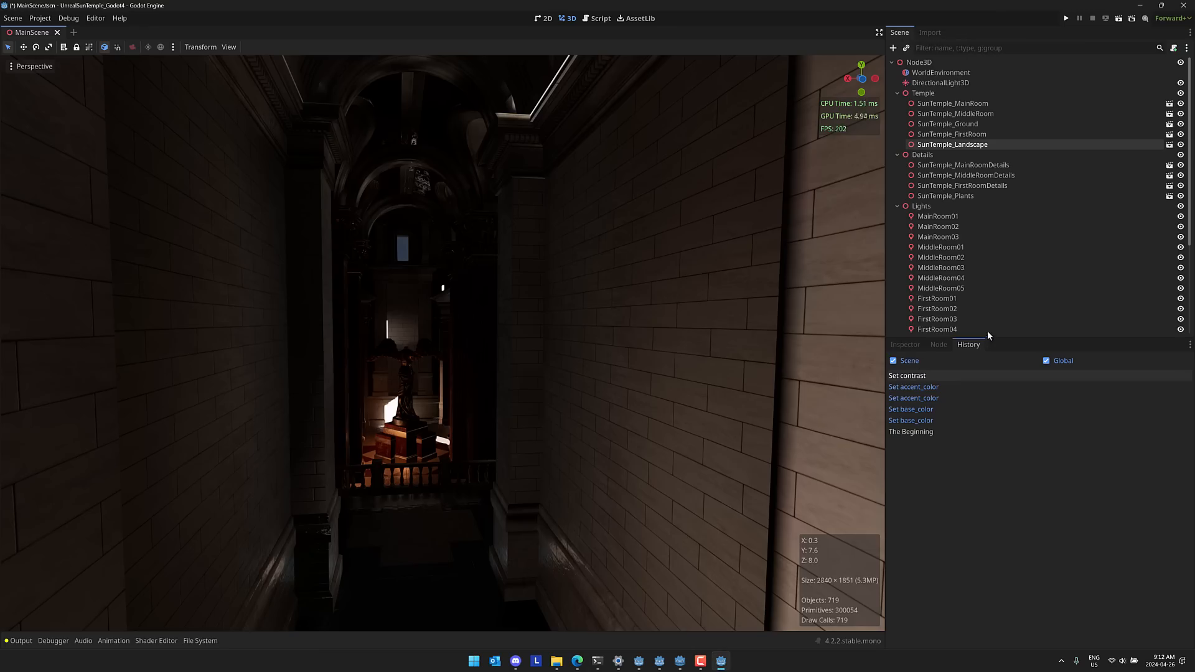
{"action": "left_click", "coordinate": [905, 345]}
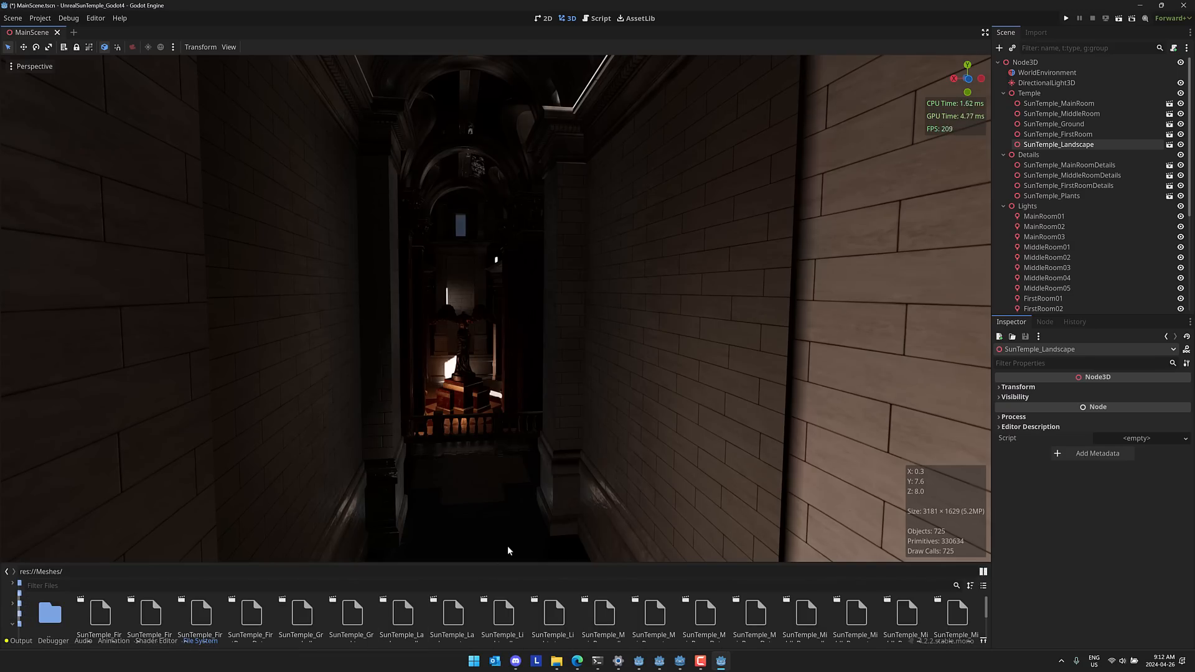
{"action": "mouse_move", "coordinate": [514, 563]}
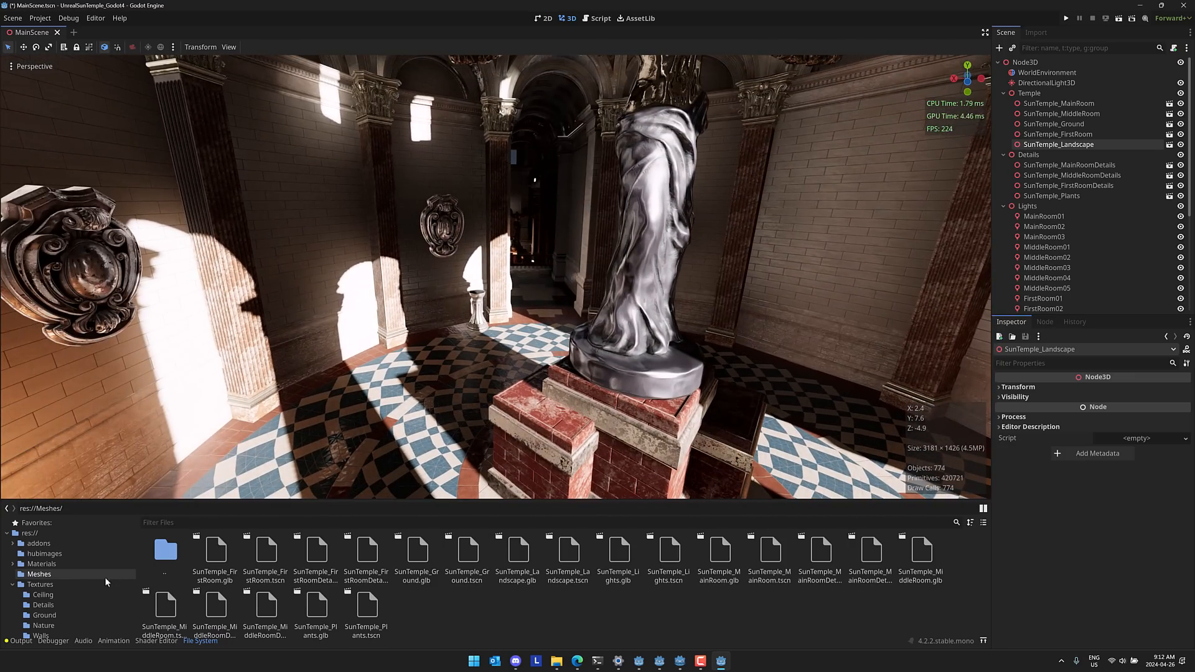
Browse the Textures > Details files in the bottom drawer, then bring the Godot 3.5 editor forward.
{"action": "left_click", "coordinate": [40, 585]}
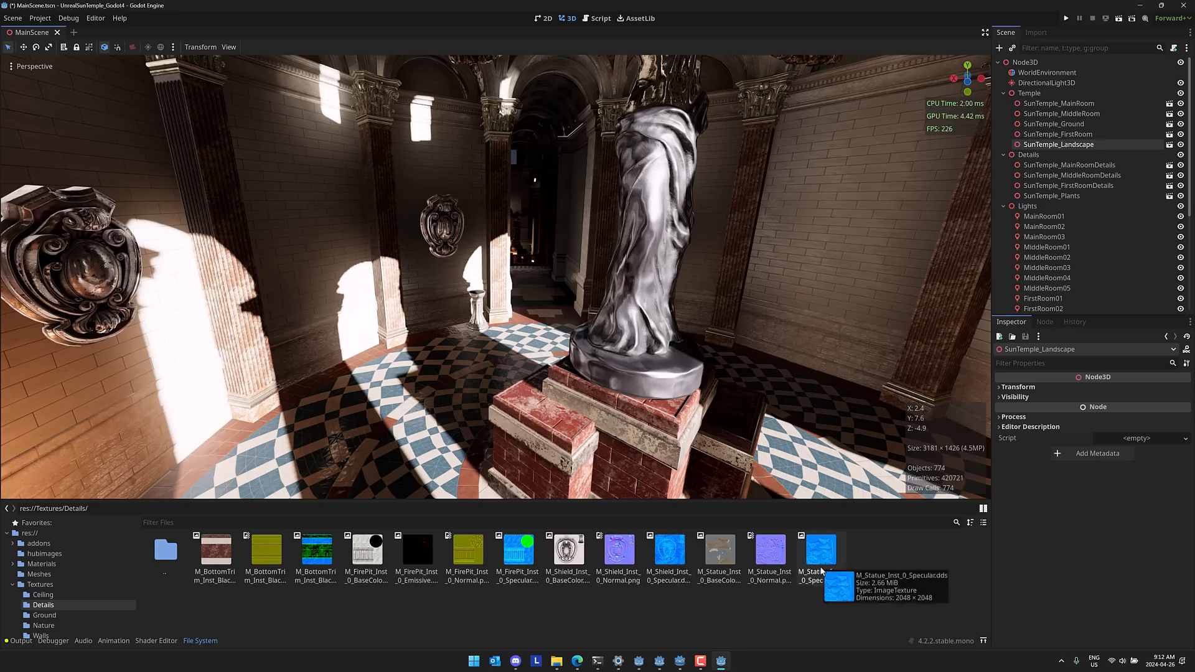
{"action": "mouse_move", "coordinate": [884, 504]}
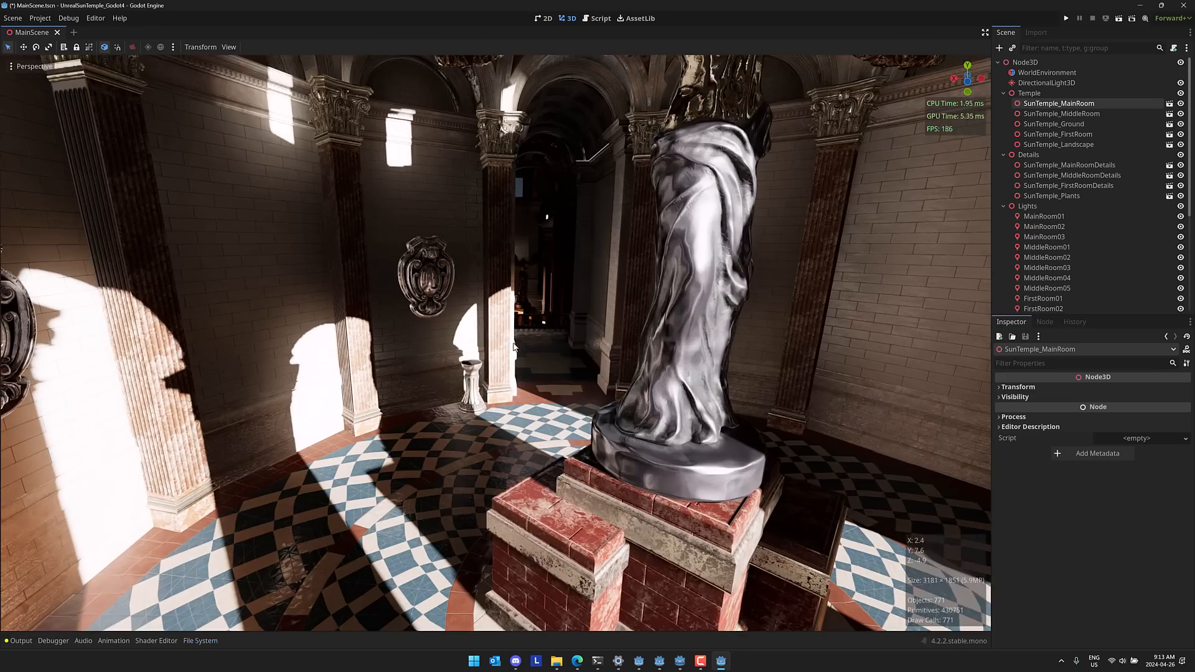
{"action": "left_click", "coordinate": [201, 639]}
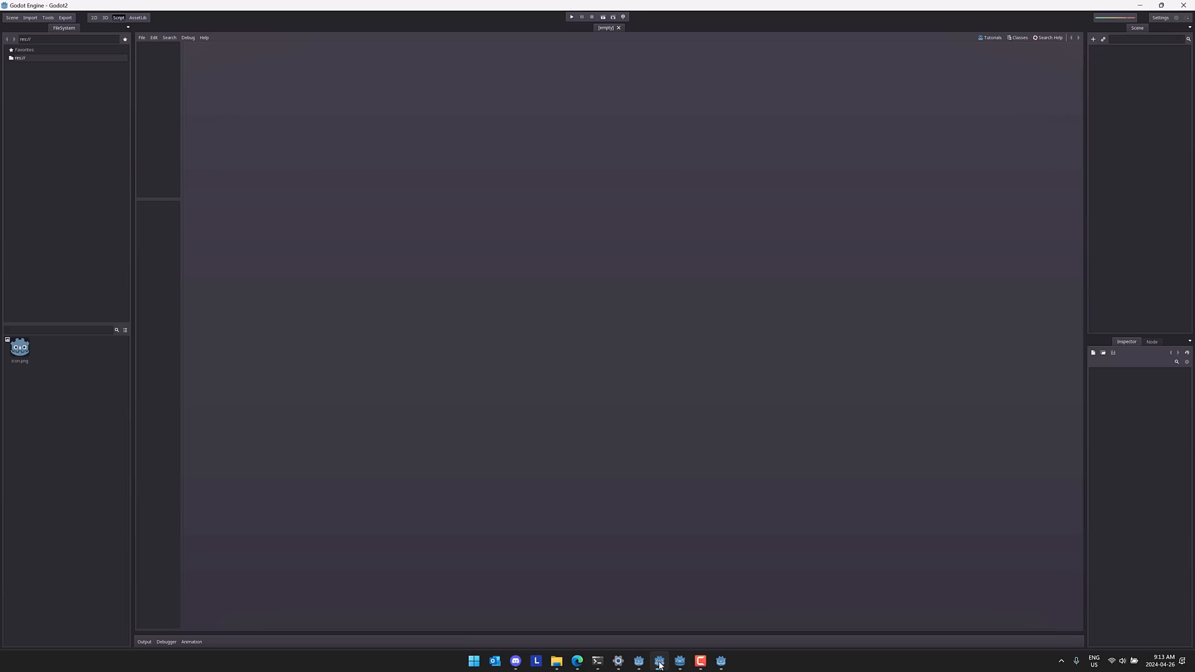
{"action": "left_click", "coordinate": [640, 661]}
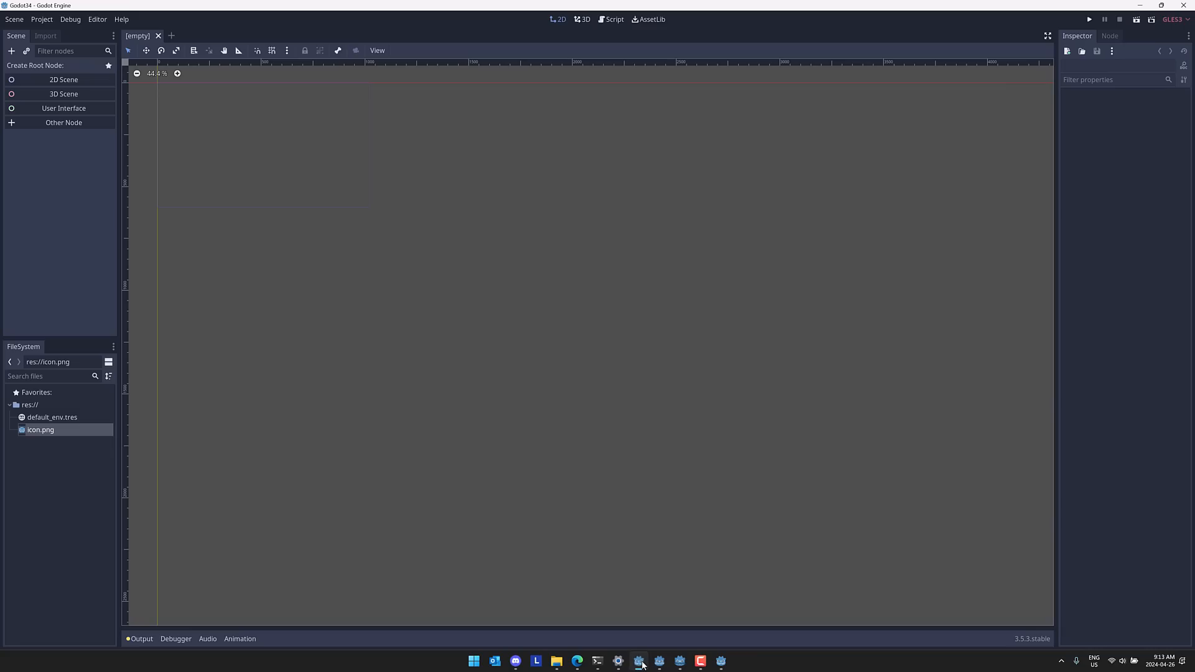